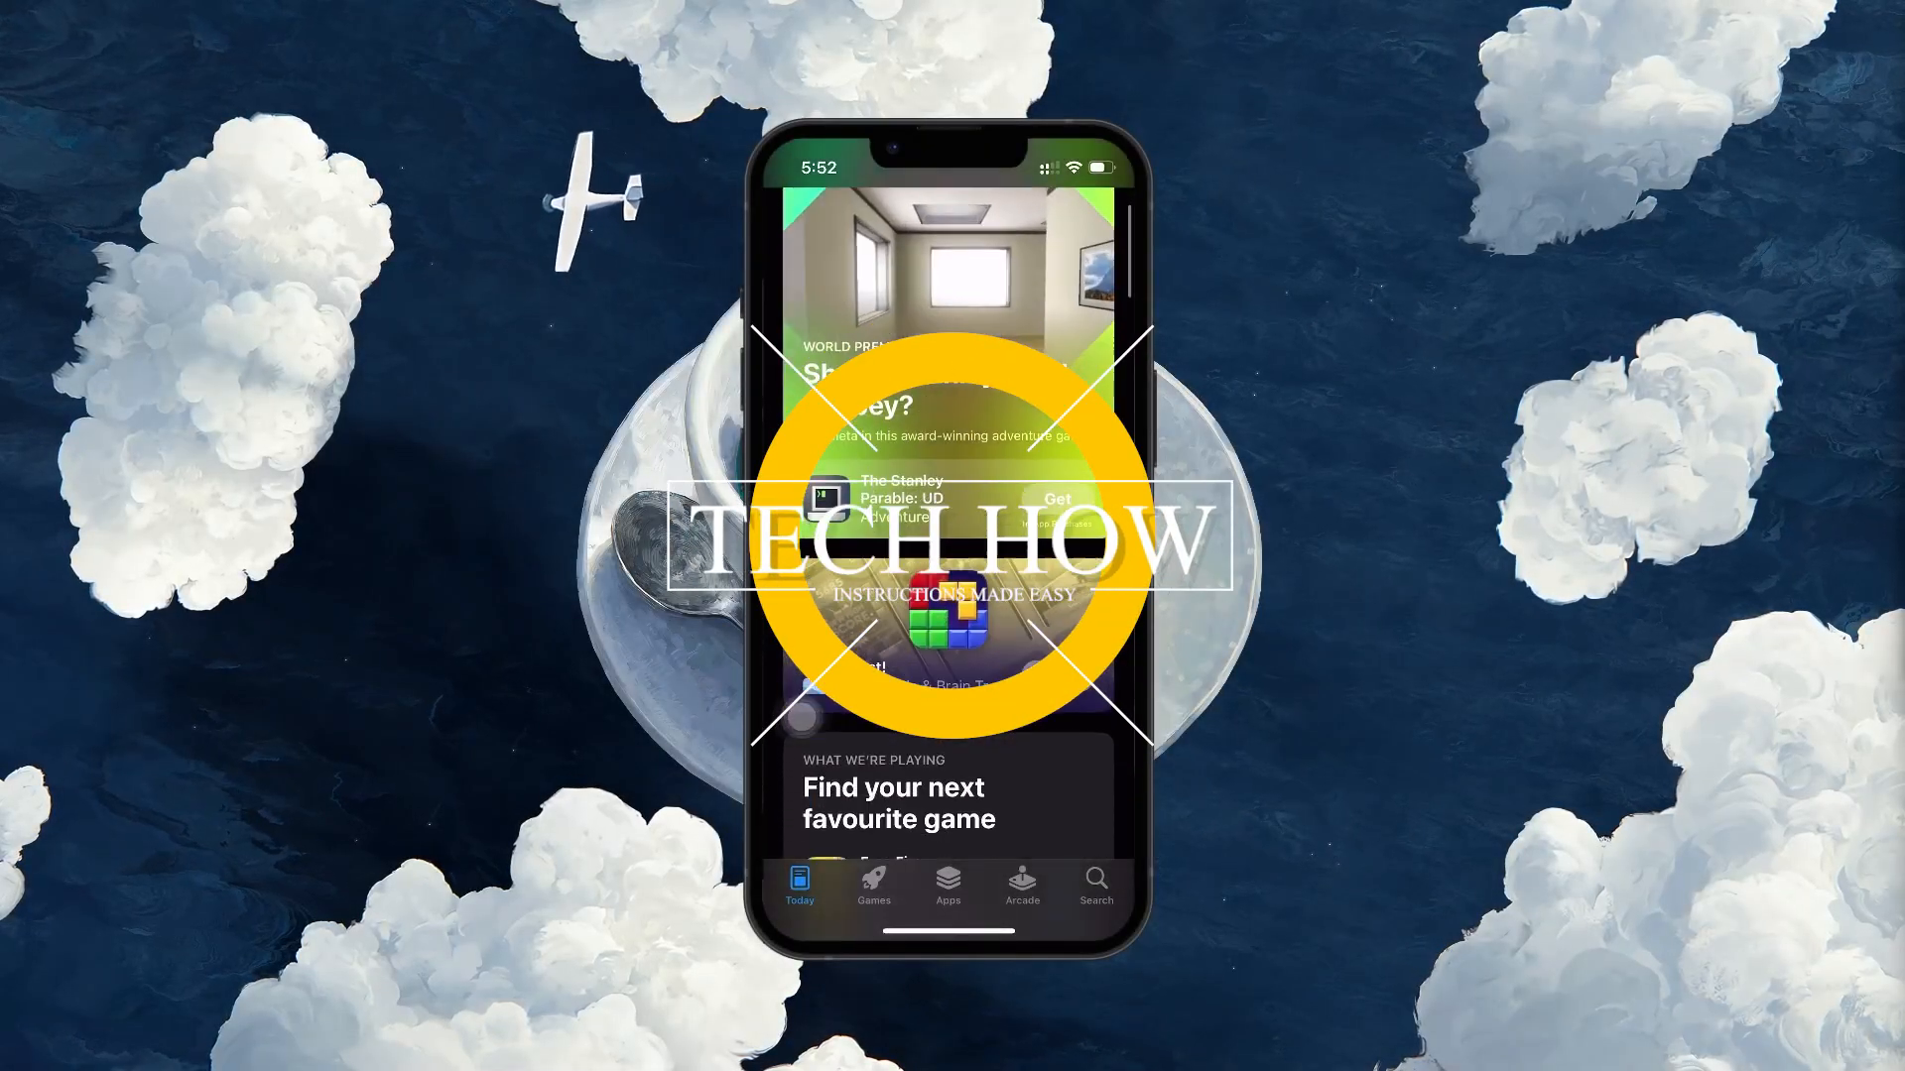
- Scroll through the App Store Today game stories and leave for the home screen
{"action": "scroll", "scroll_direction": "down", "scroll_amount": 3}
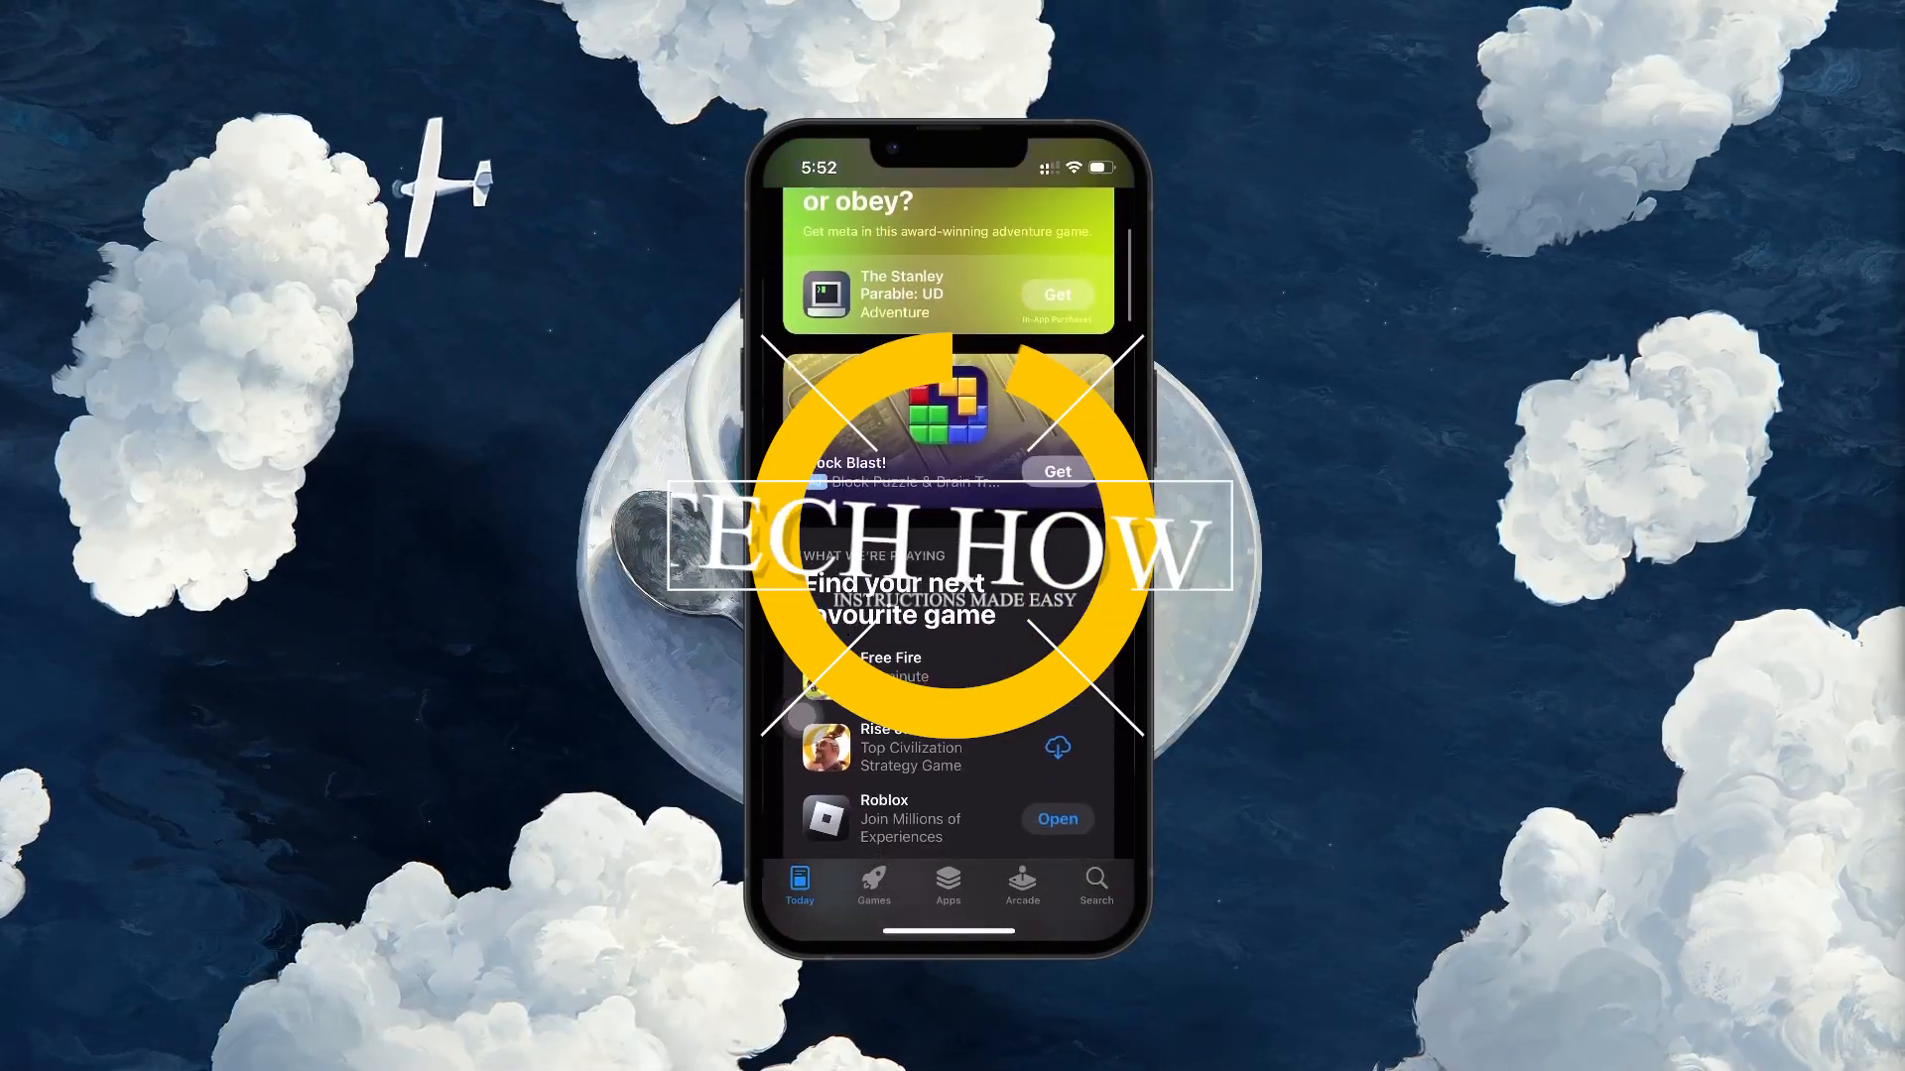
{"action": "scroll", "scroll_direction": "down", "scroll_amount": 3}
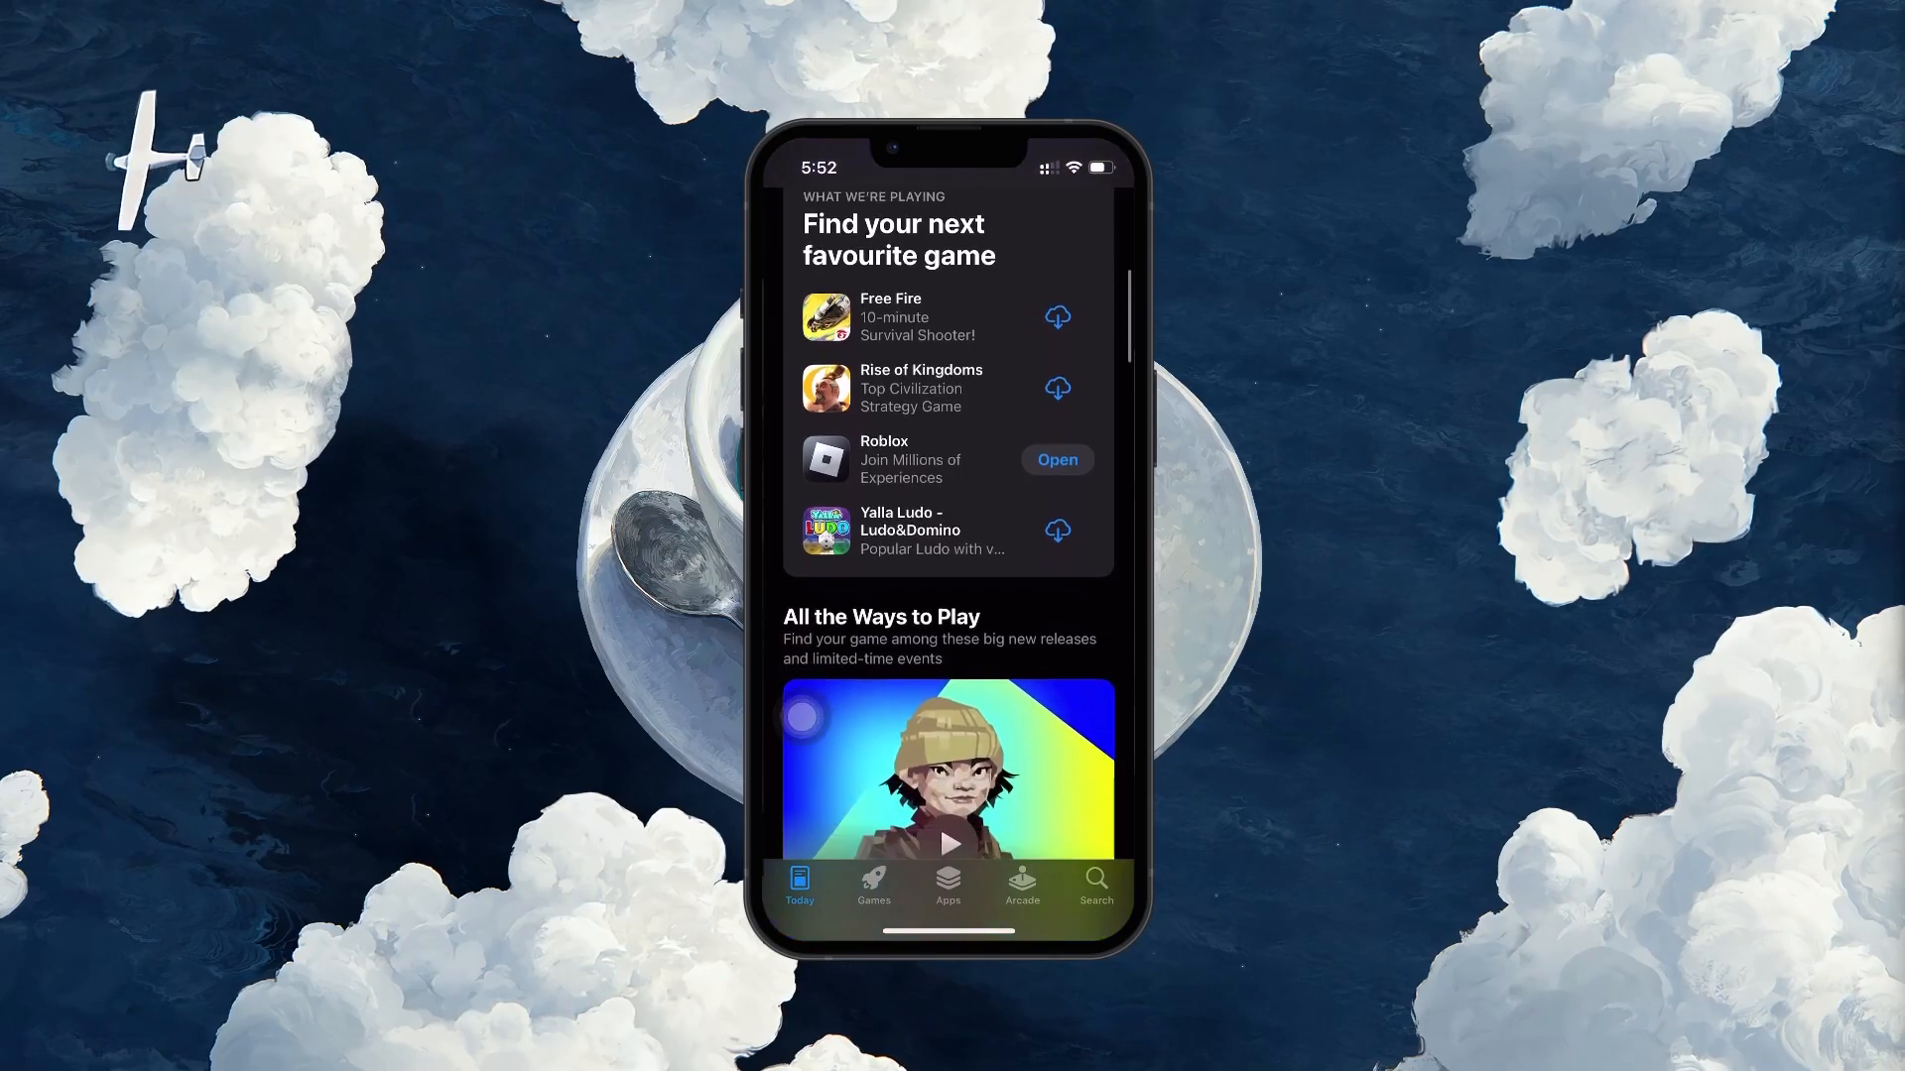
{"action": "scroll", "scroll_direction": "down", "scroll_amount": 3}
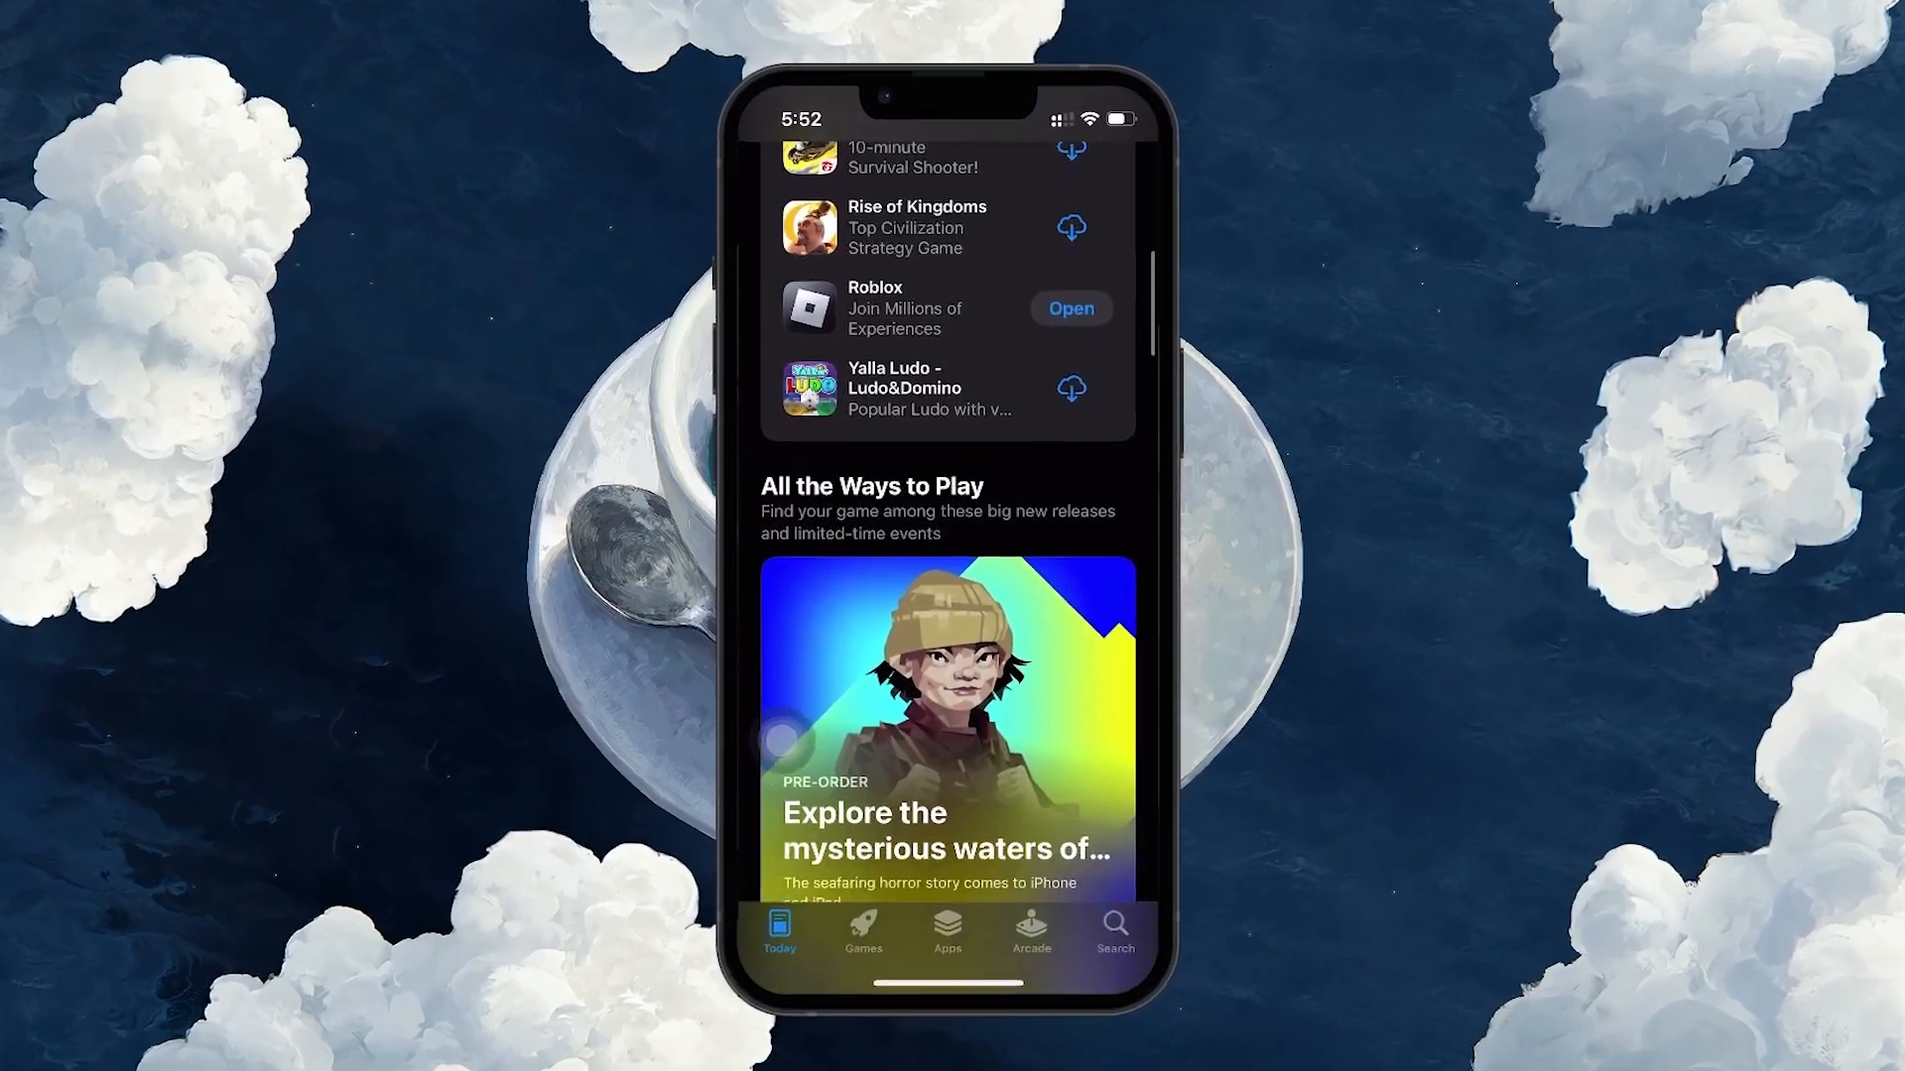
{"action": "scroll", "scroll_direction": "down", "scroll_amount": 3}
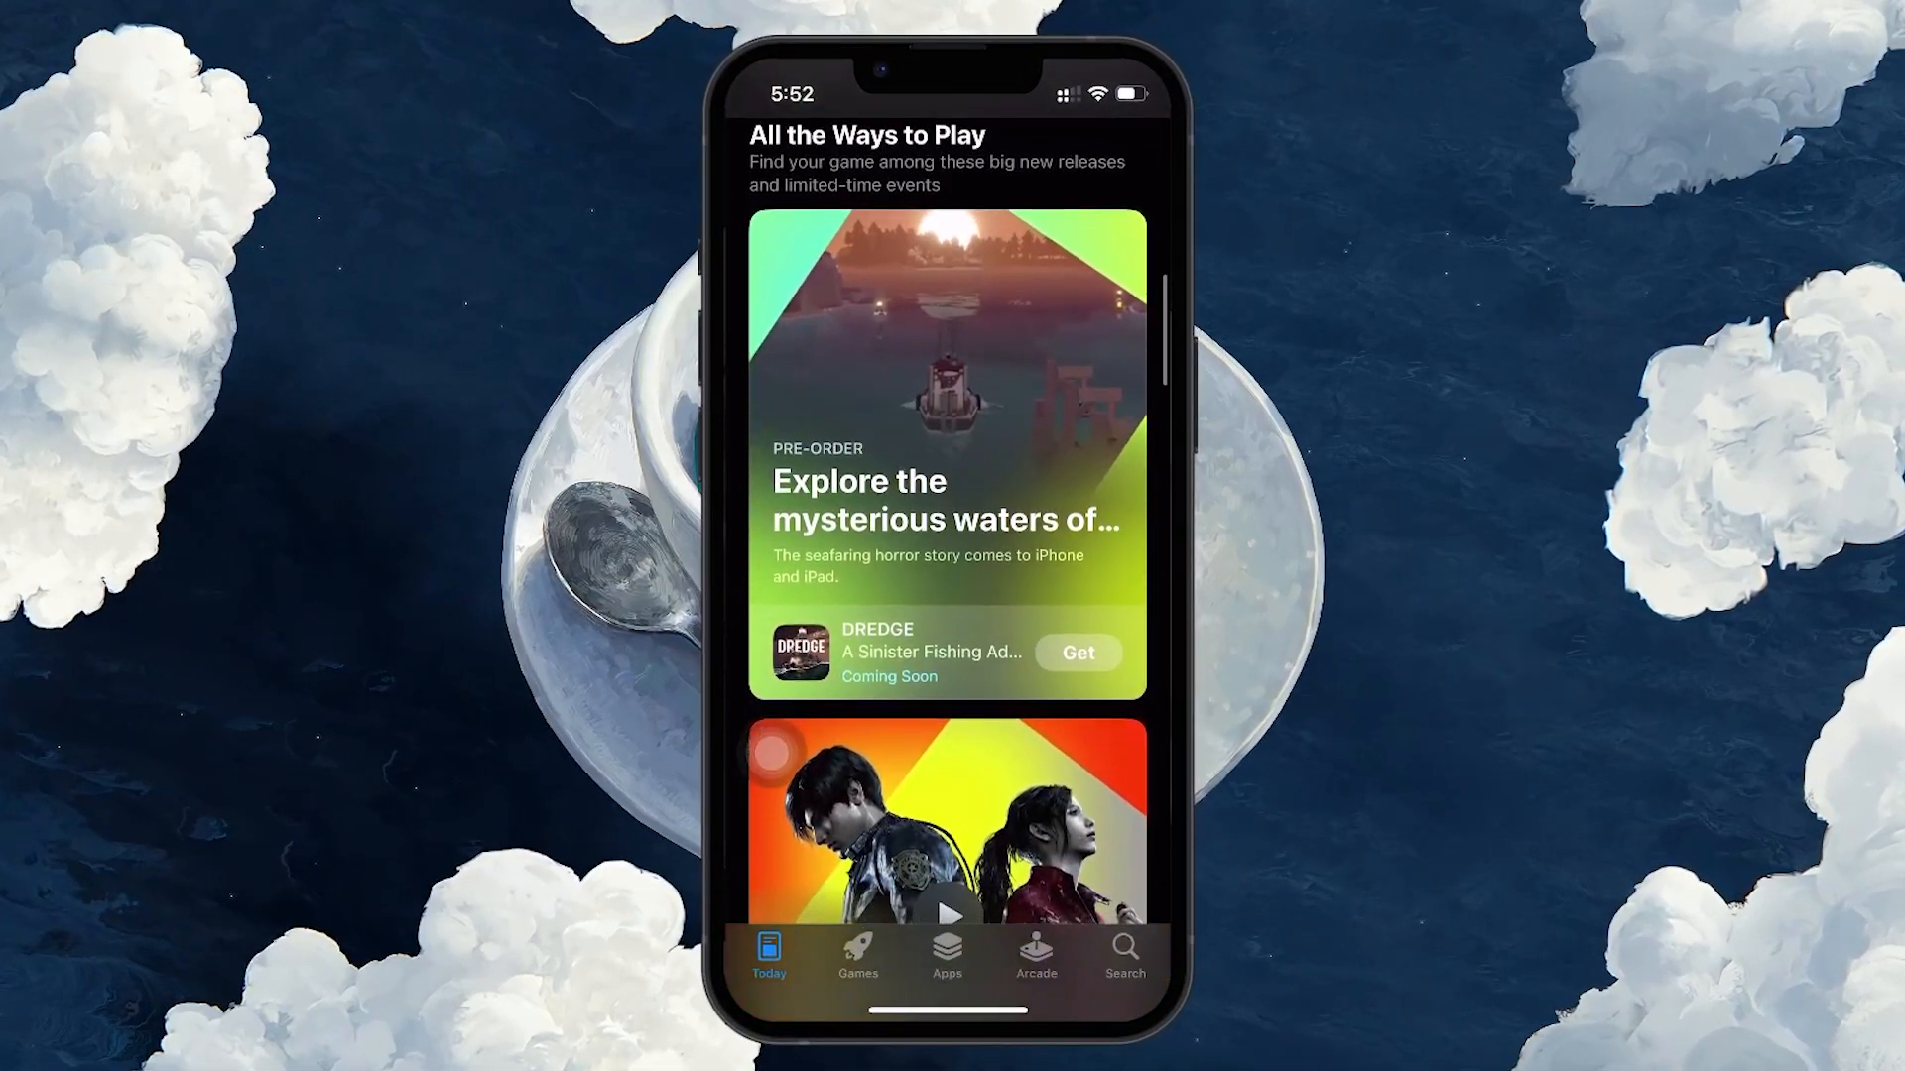
{"action": "scroll", "scroll_direction": "down", "scroll_amount": 3}
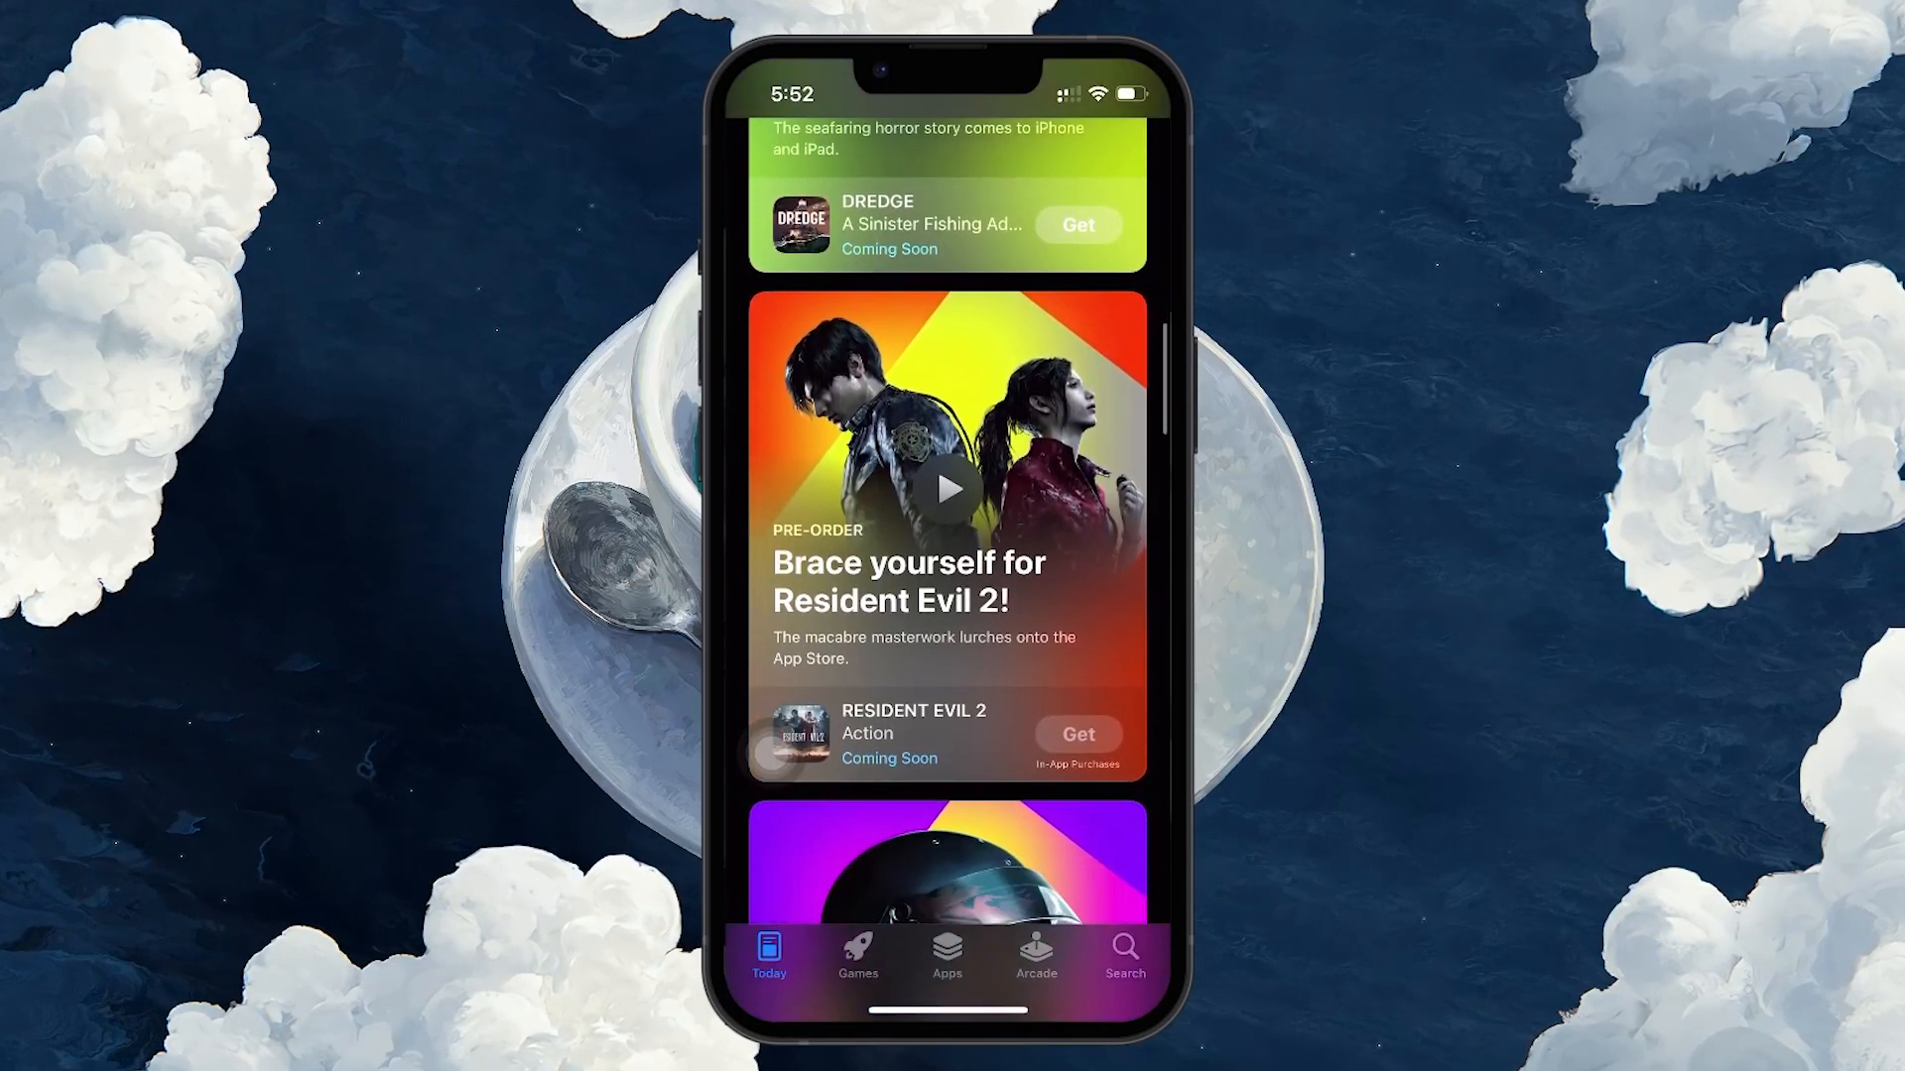
{"action": "scroll", "scroll_direction": "down", "scroll_amount": 3}
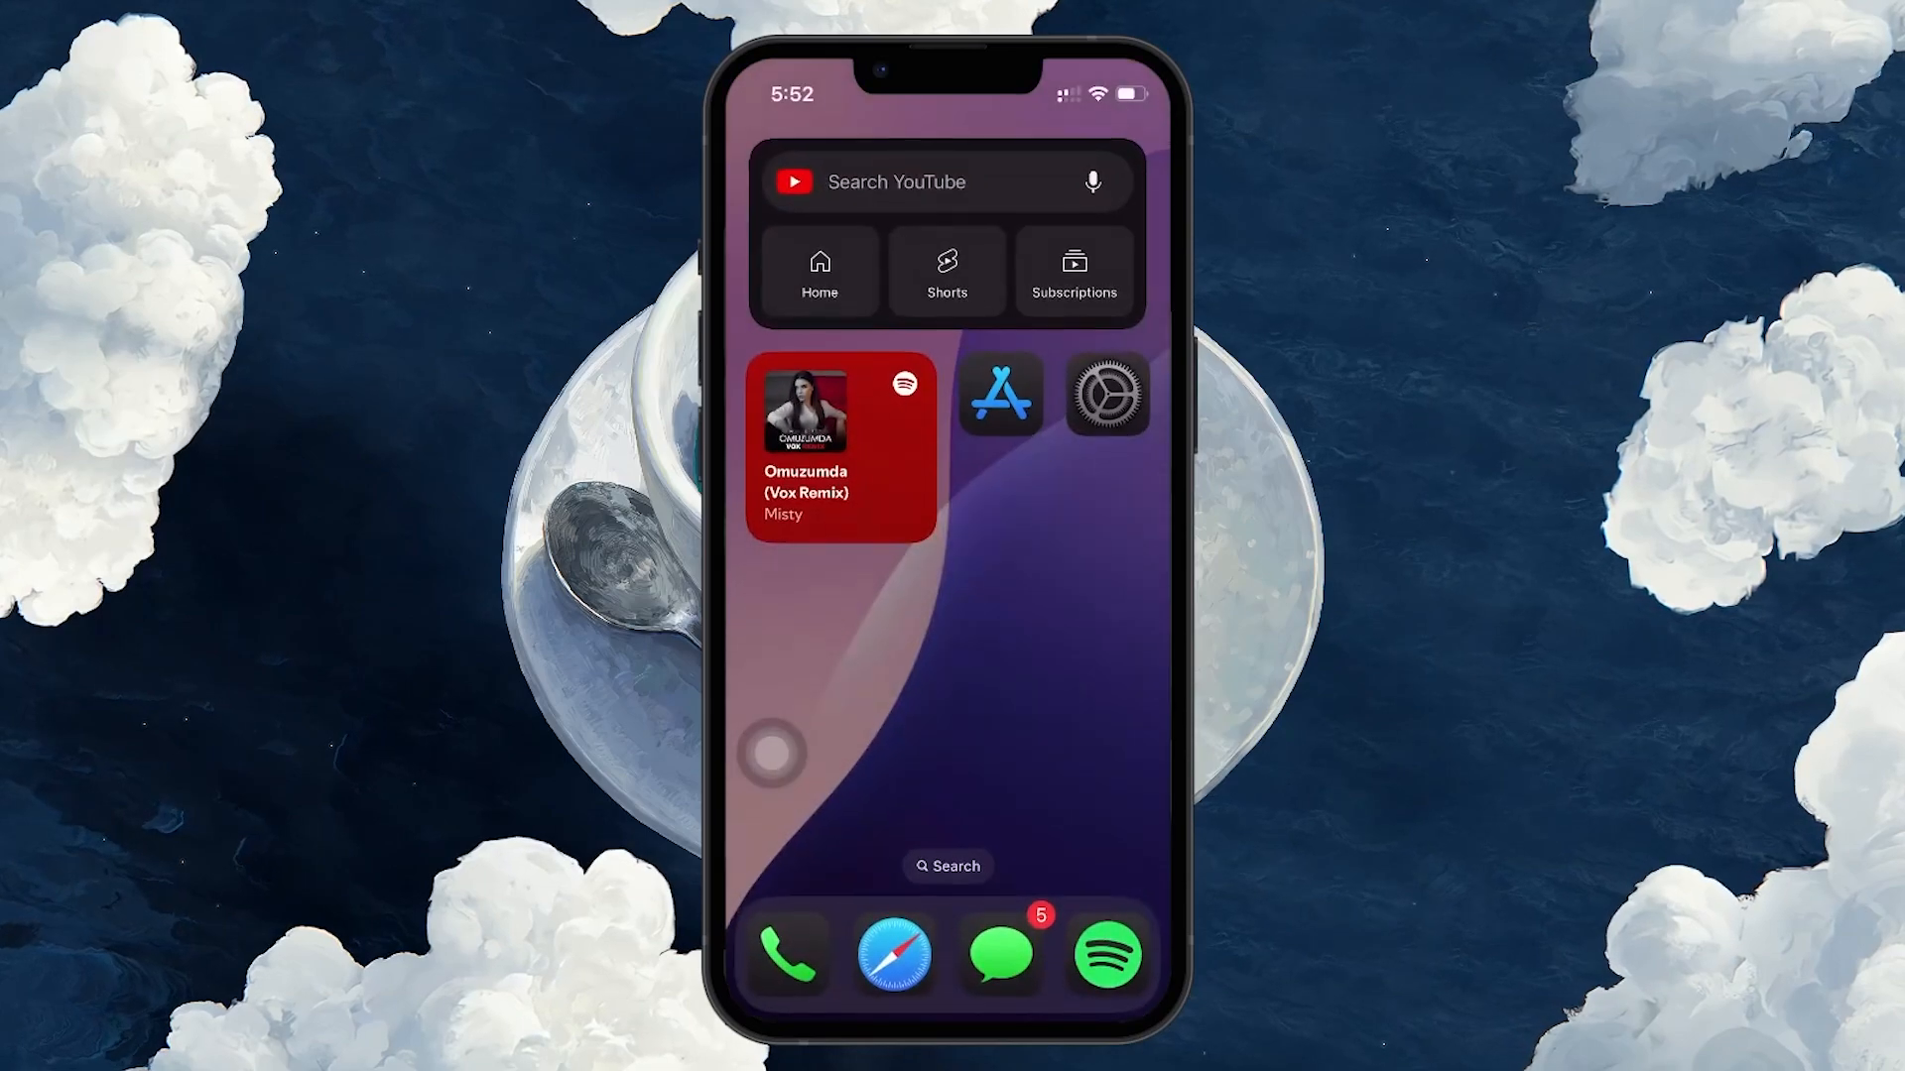
- Launch Settings and scroll the main list down toward the Game Center row
{"action": "left_click", "coordinate": [1103, 393]}
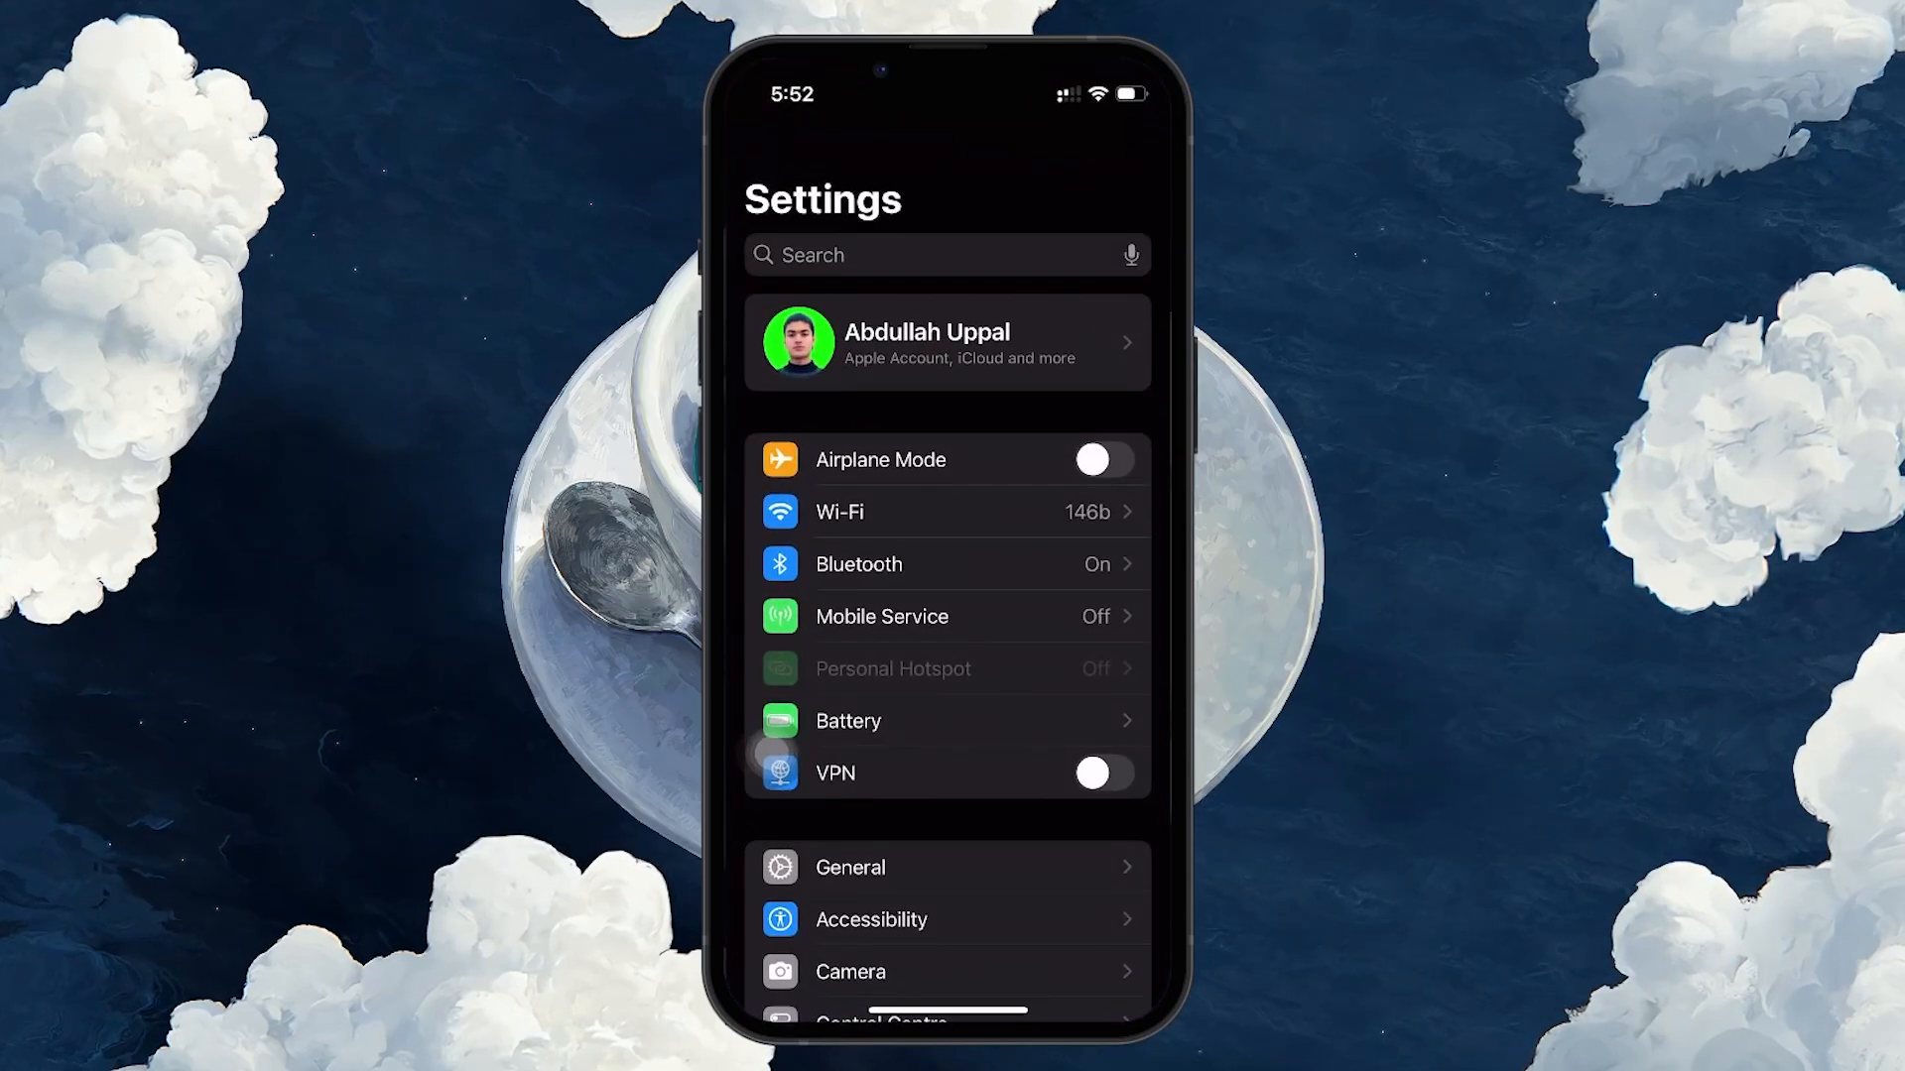
{"action": "scroll", "scroll_direction": "down", "scroll_amount": 3}
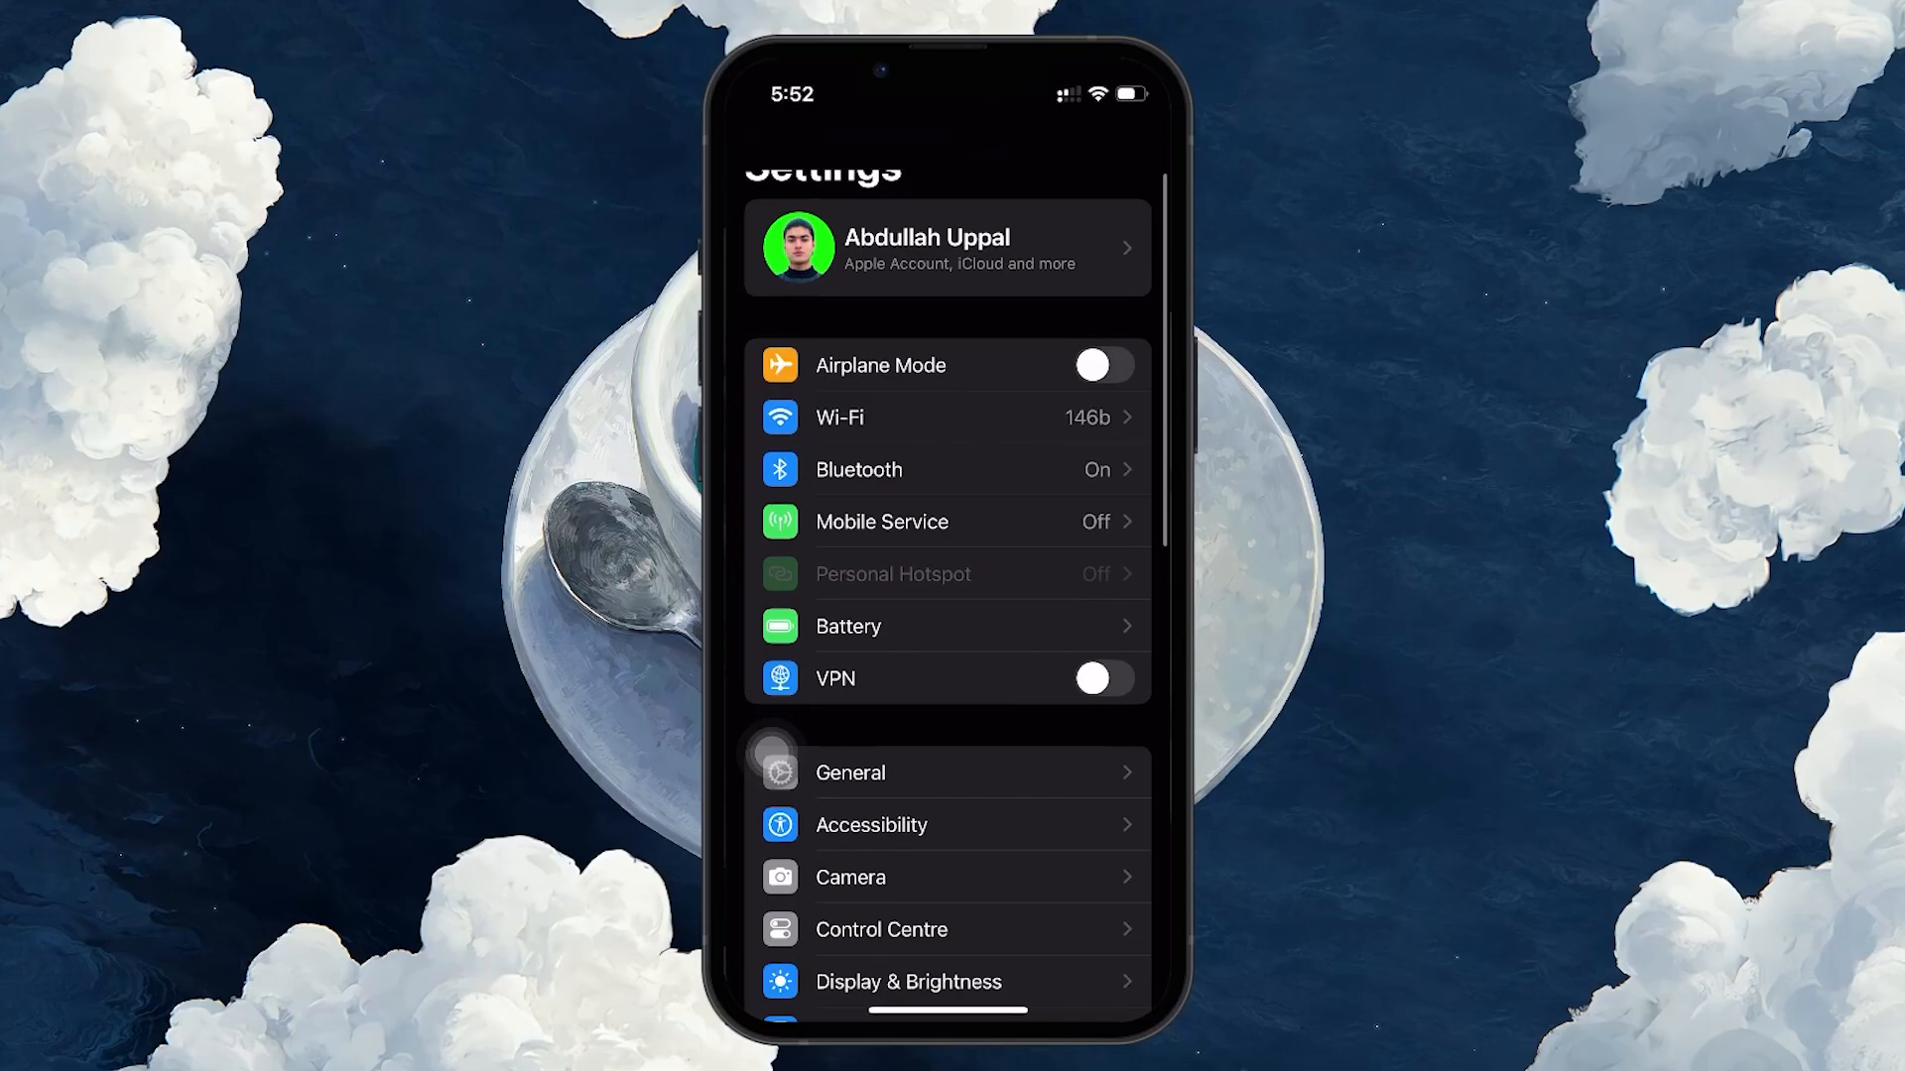
{"action": "scroll", "scroll_direction": "down", "scroll_amount": 3}
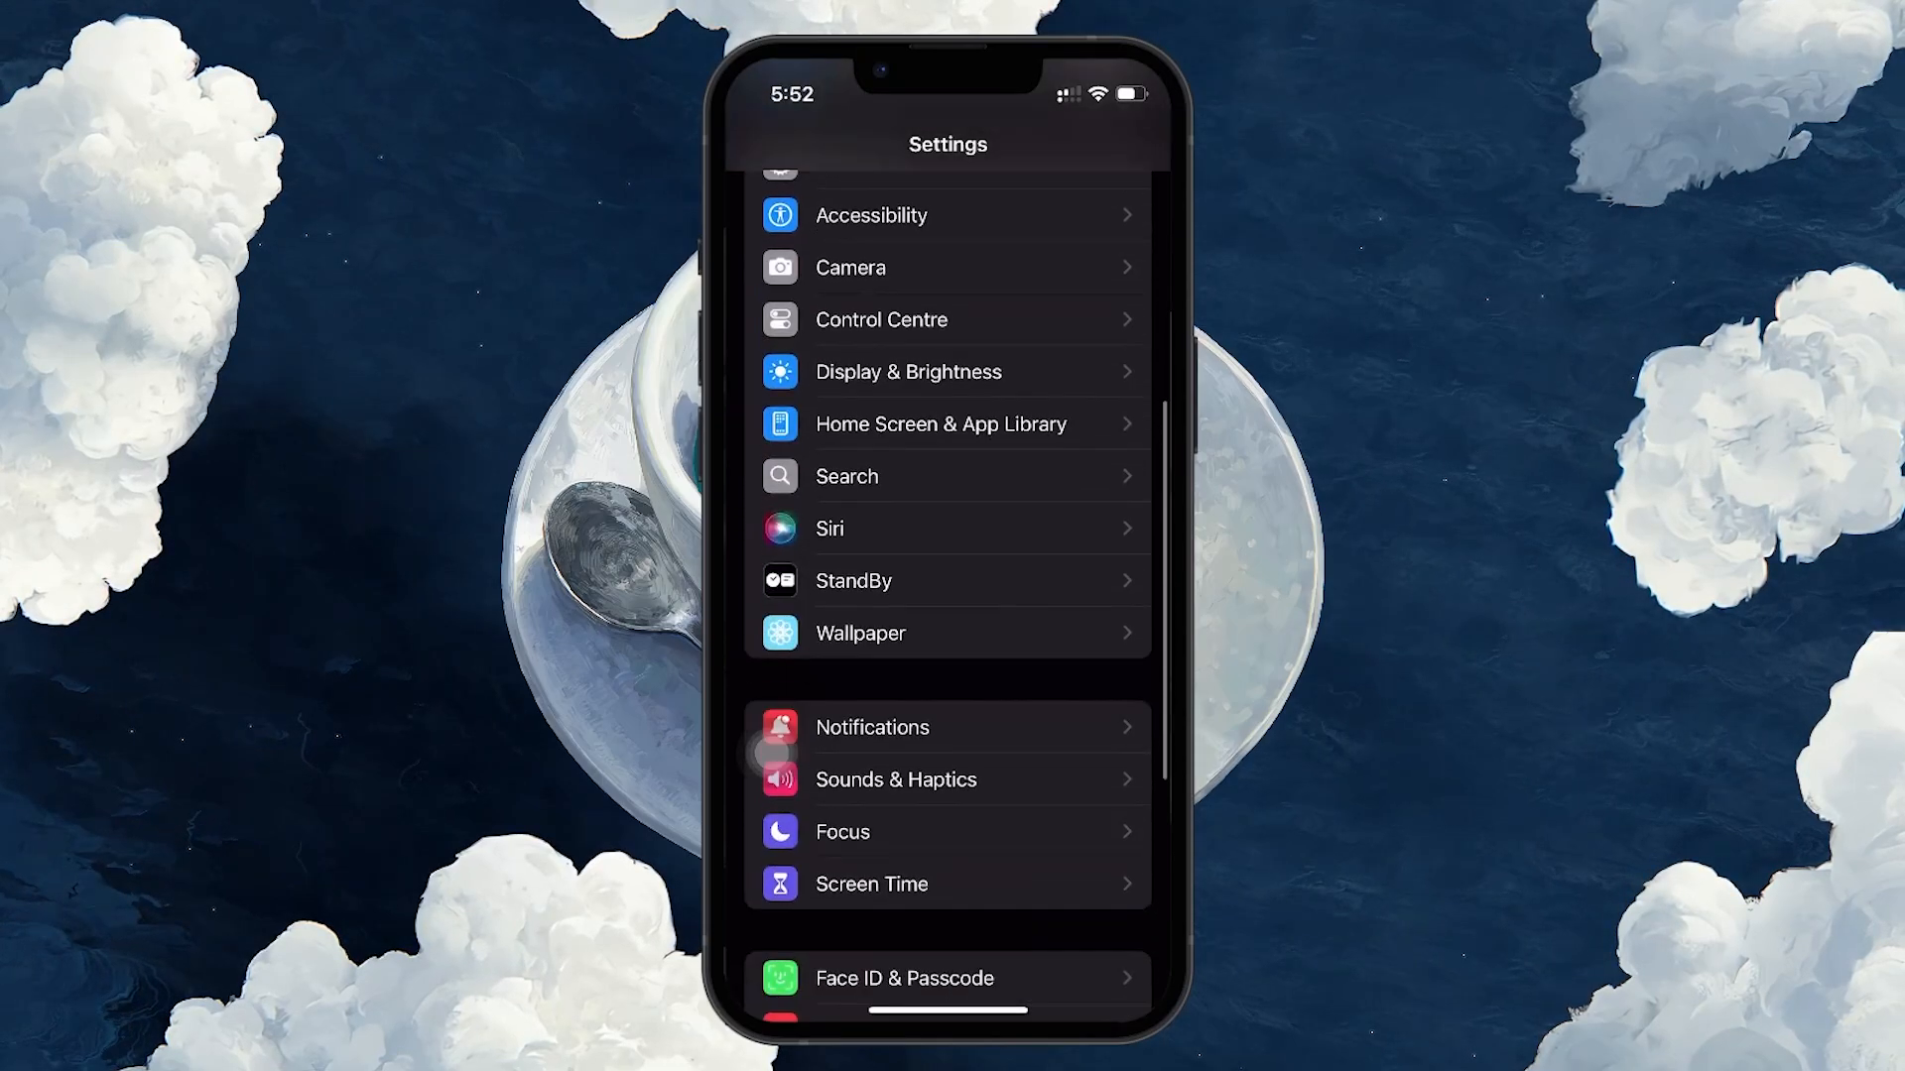
{"action": "scroll", "scroll_direction": "down", "scroll_amount": 3}
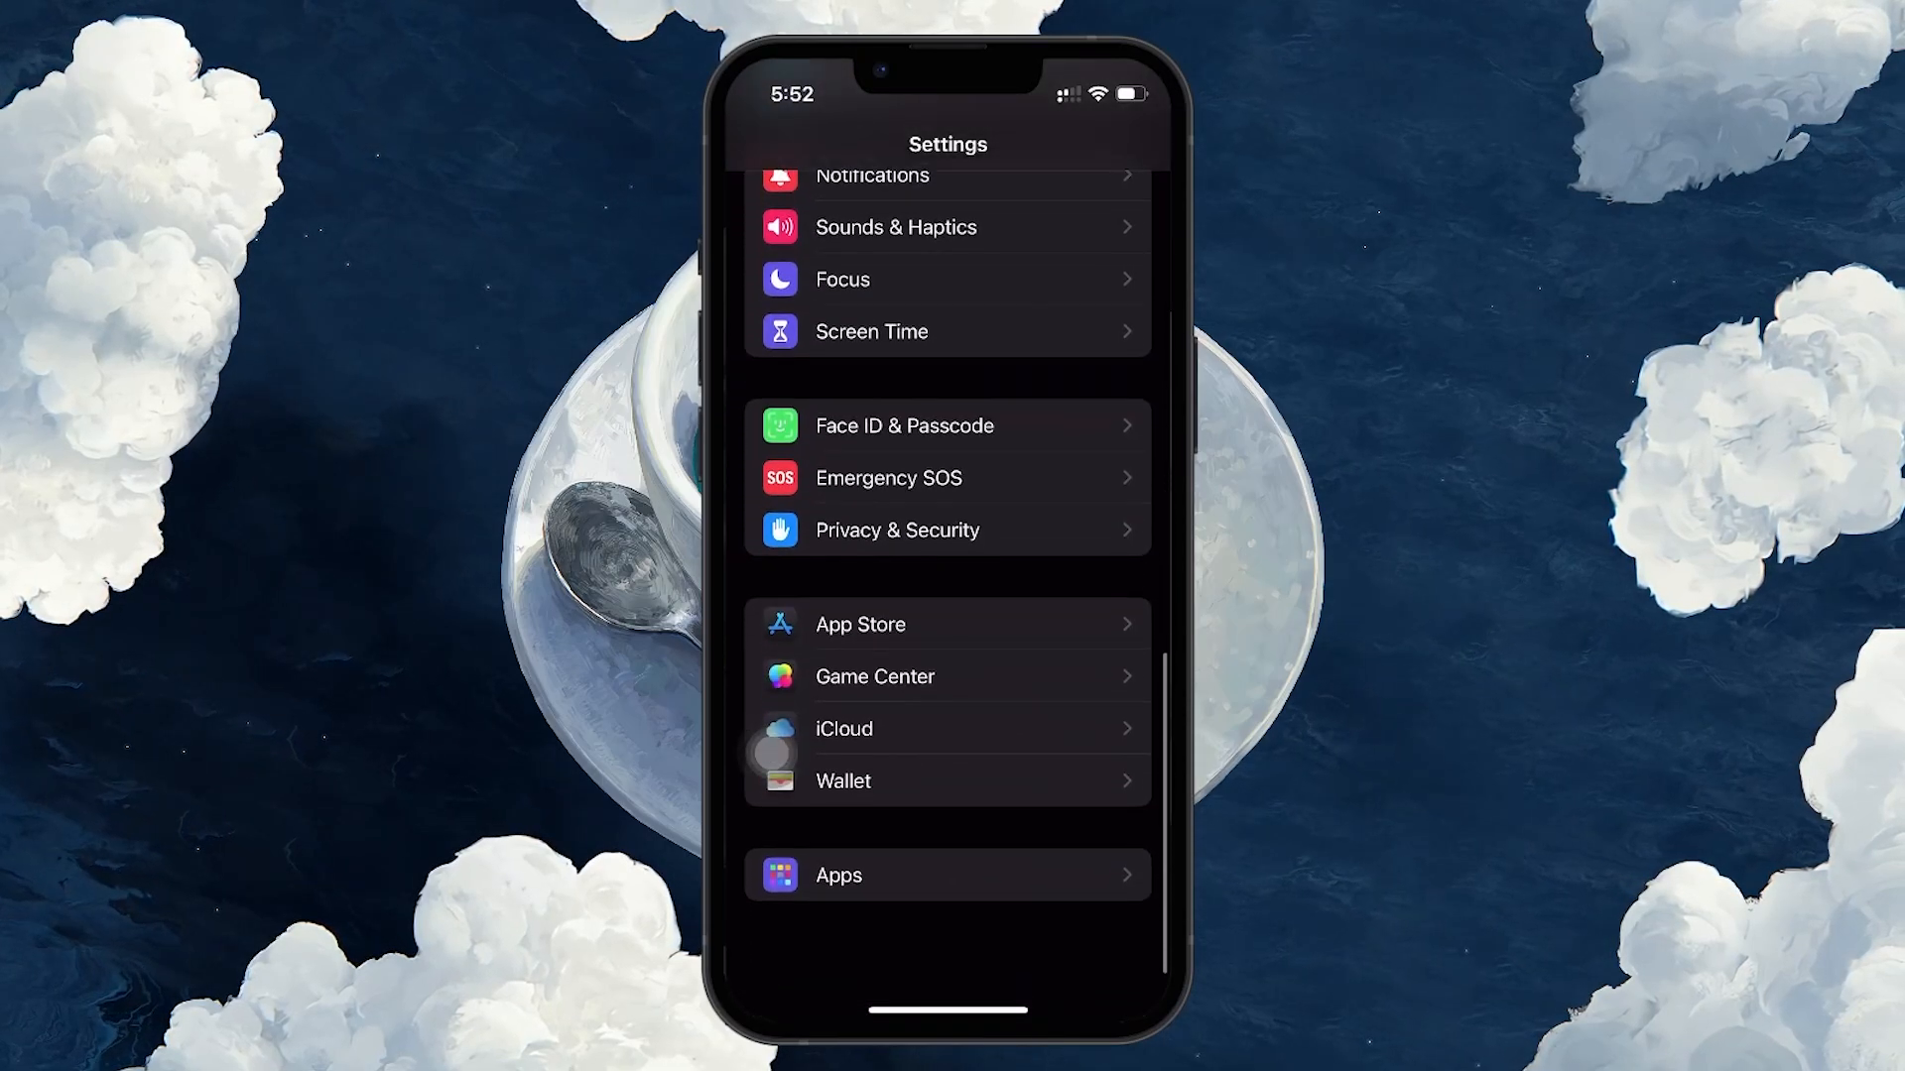
- Enter Game Center settings and scroll past nickname and privacy to the multiplayer options
{"action": "left_click", "coordinate": [949, 676]}
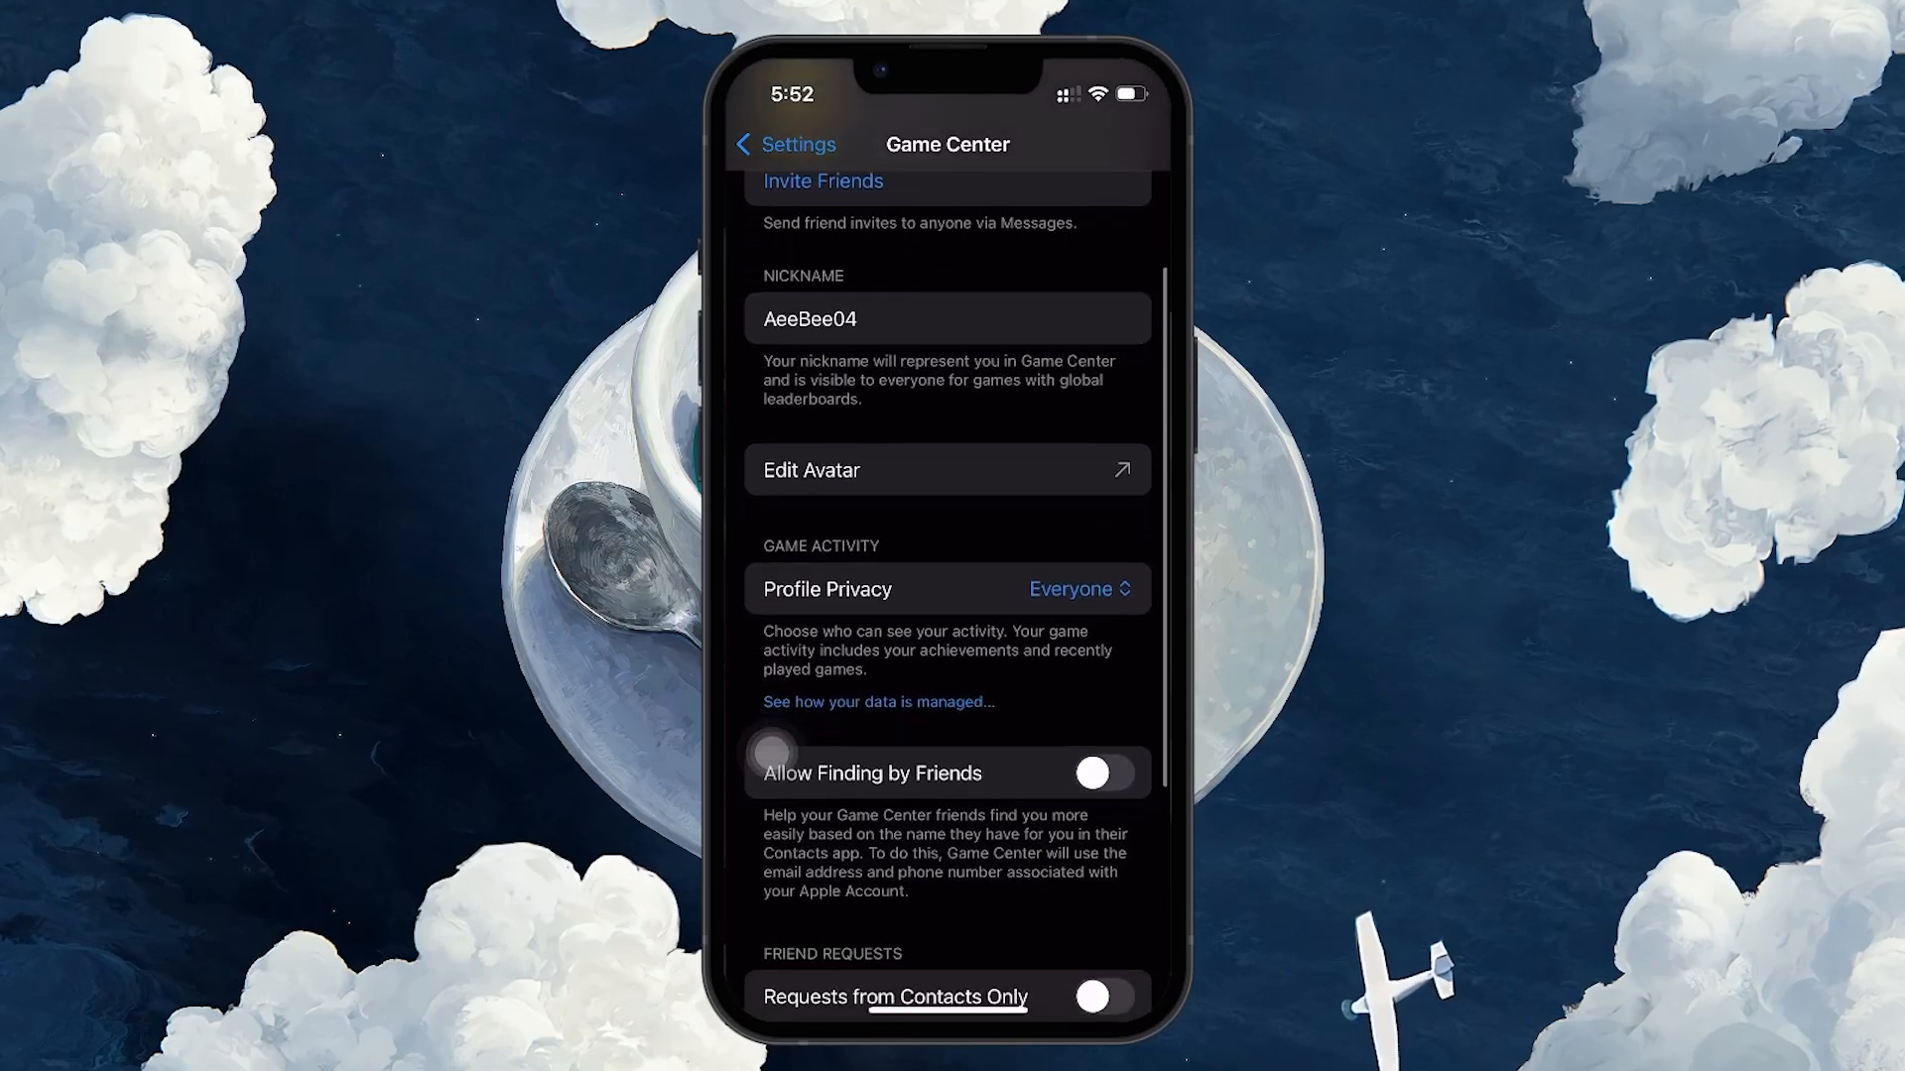
{"action": "scroll", "scroll_direction": "down", "scroll_amount": 3}
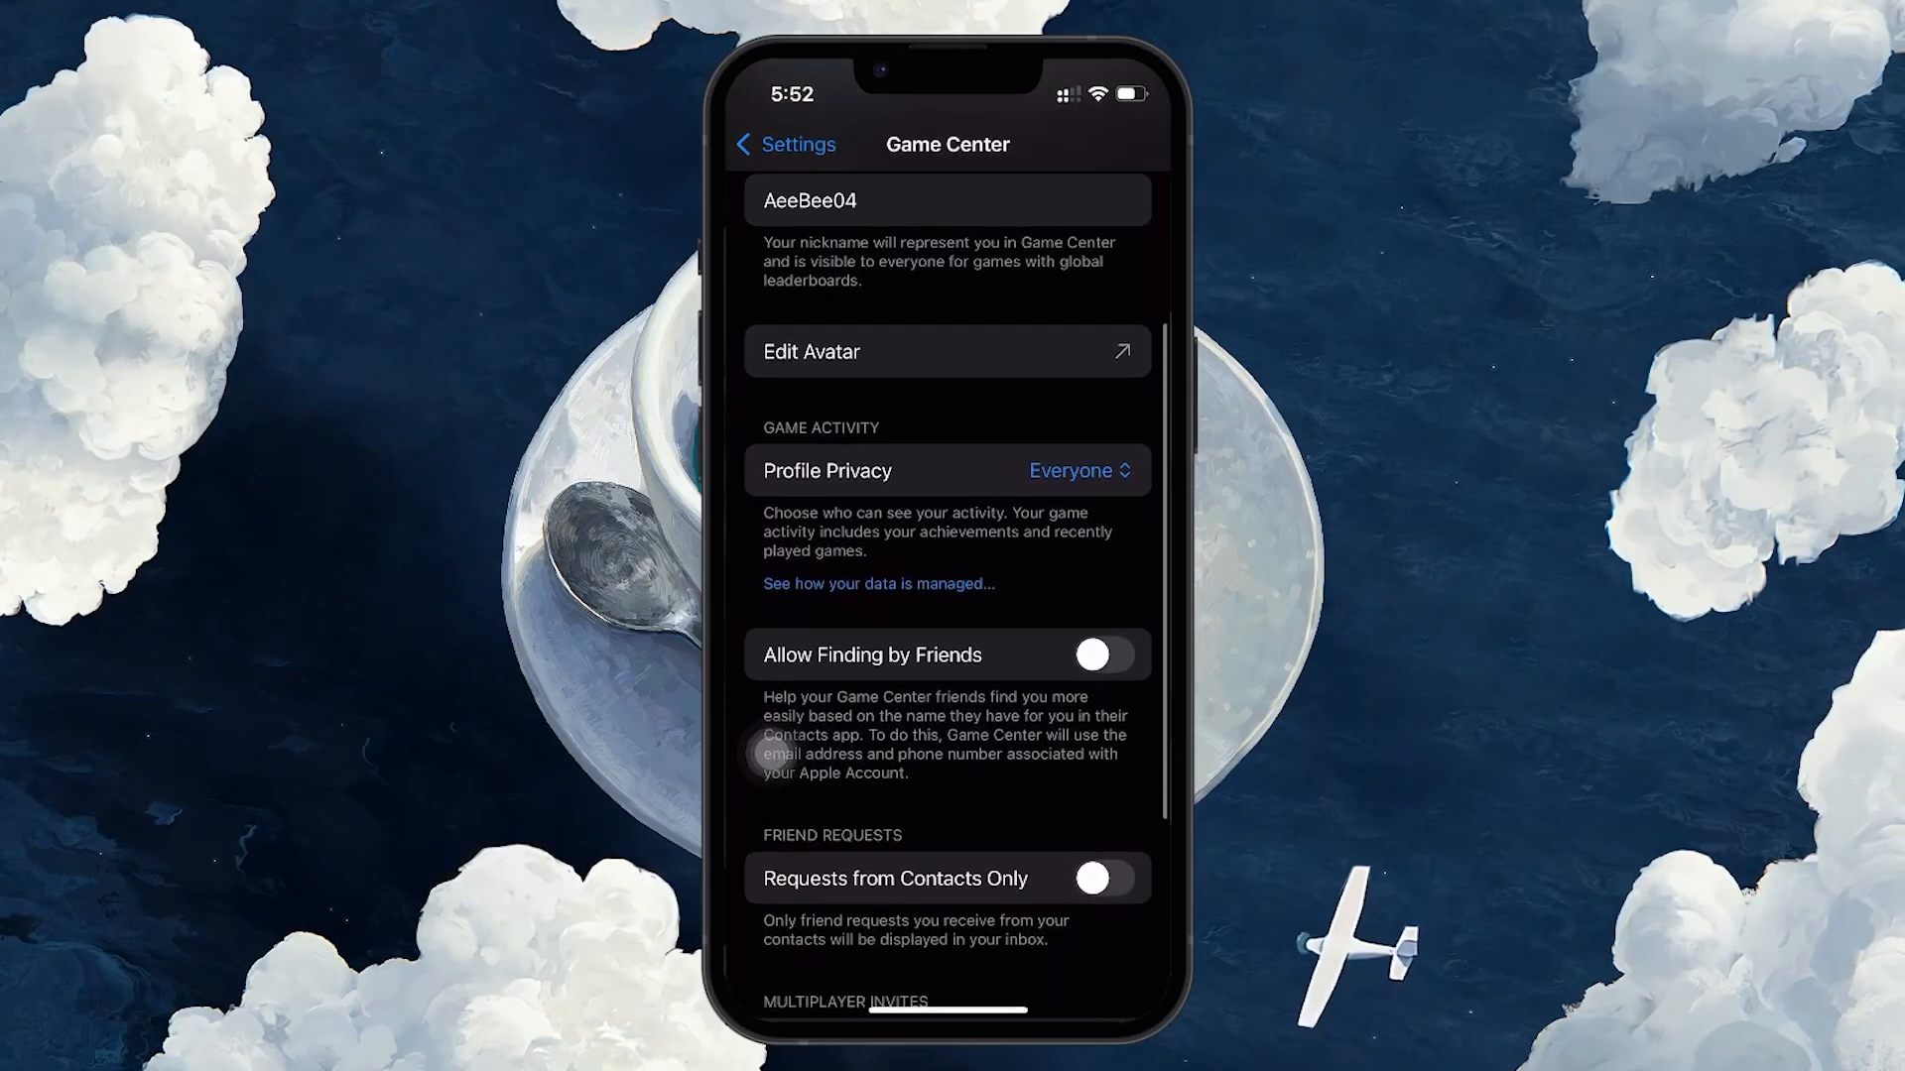
{"action": "scroll", "scroll_direction": "down", "scroll_amount": 3}
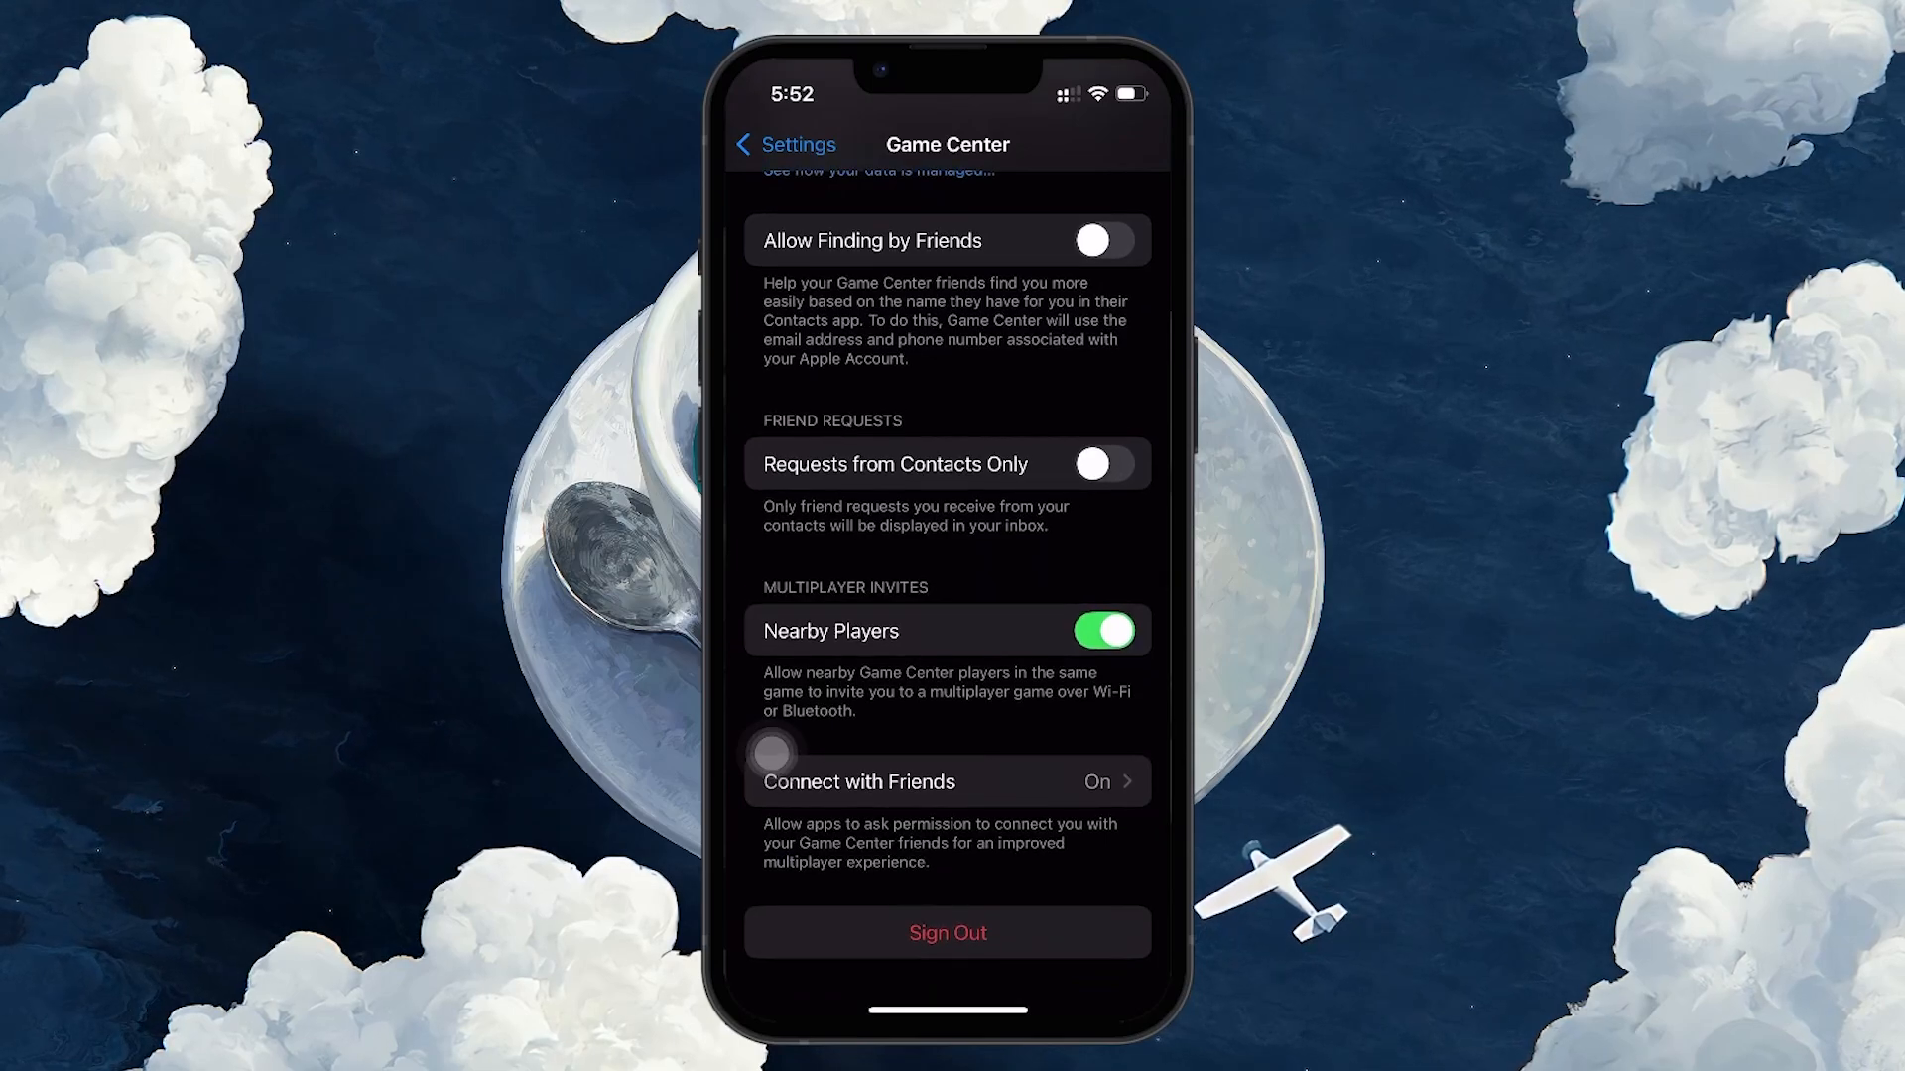
- Sign out of Game Center and confirm the sign-out
{"action": "left_click", "coordinate": [946, 932]}
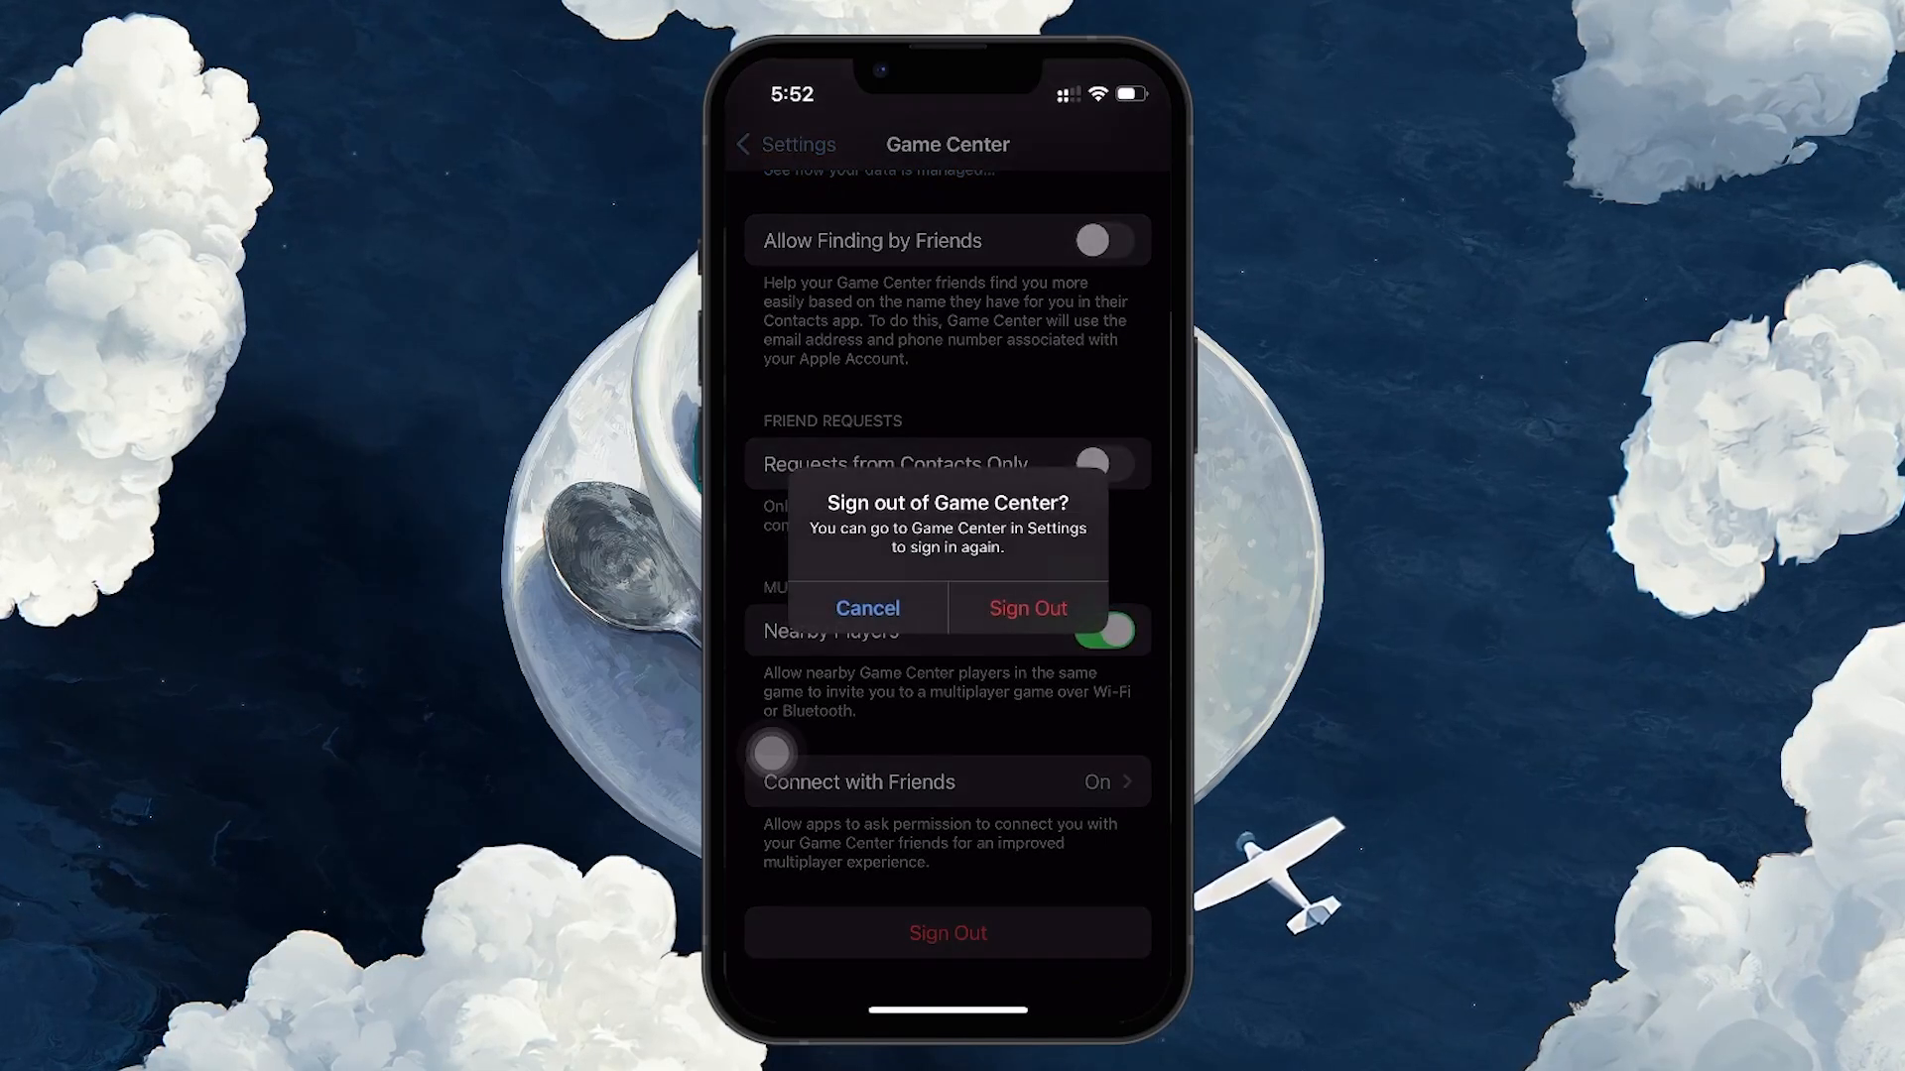
{"action": "left_click", "coordinate": [867, 607]}
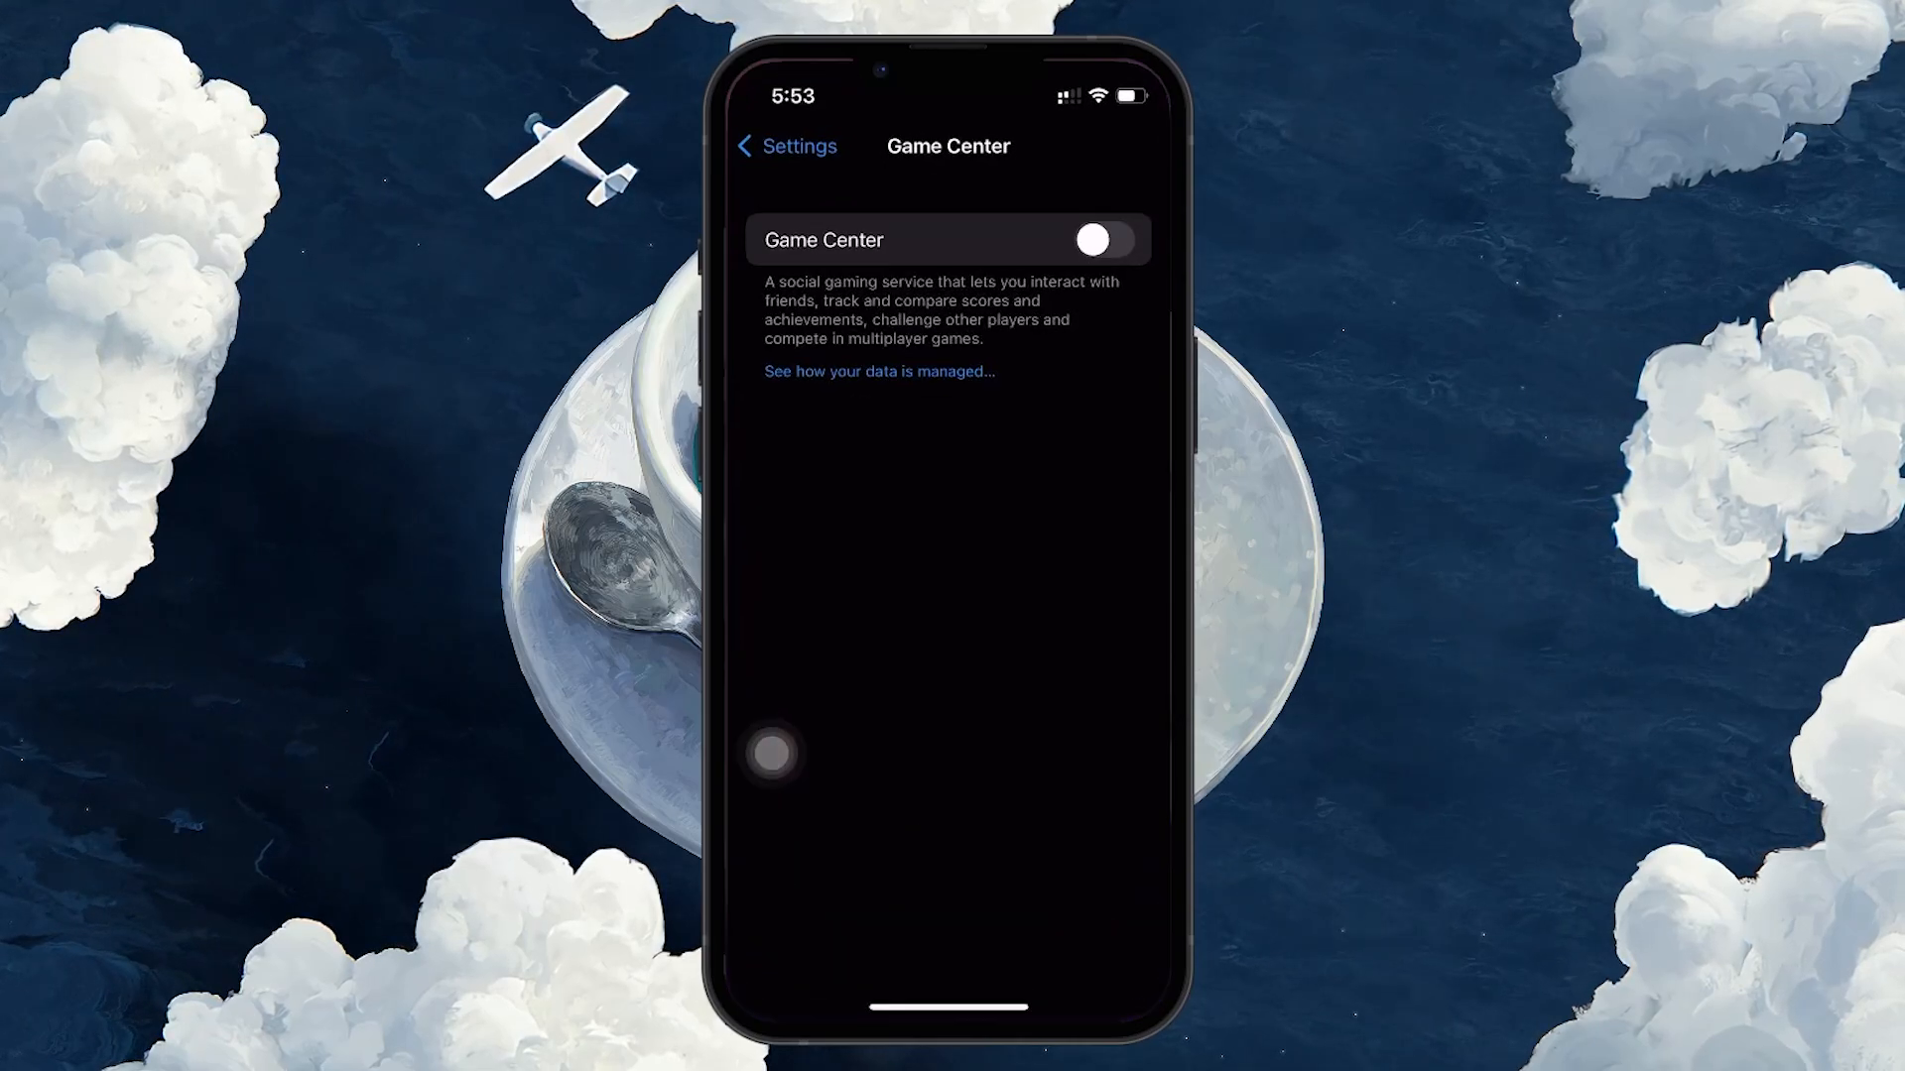
- Toggle Game Center on, choose a different Apple Account sign-in, then dismiss it leaving Game Center off
{"action": "left_click", "coordinate": [1101, 240]}
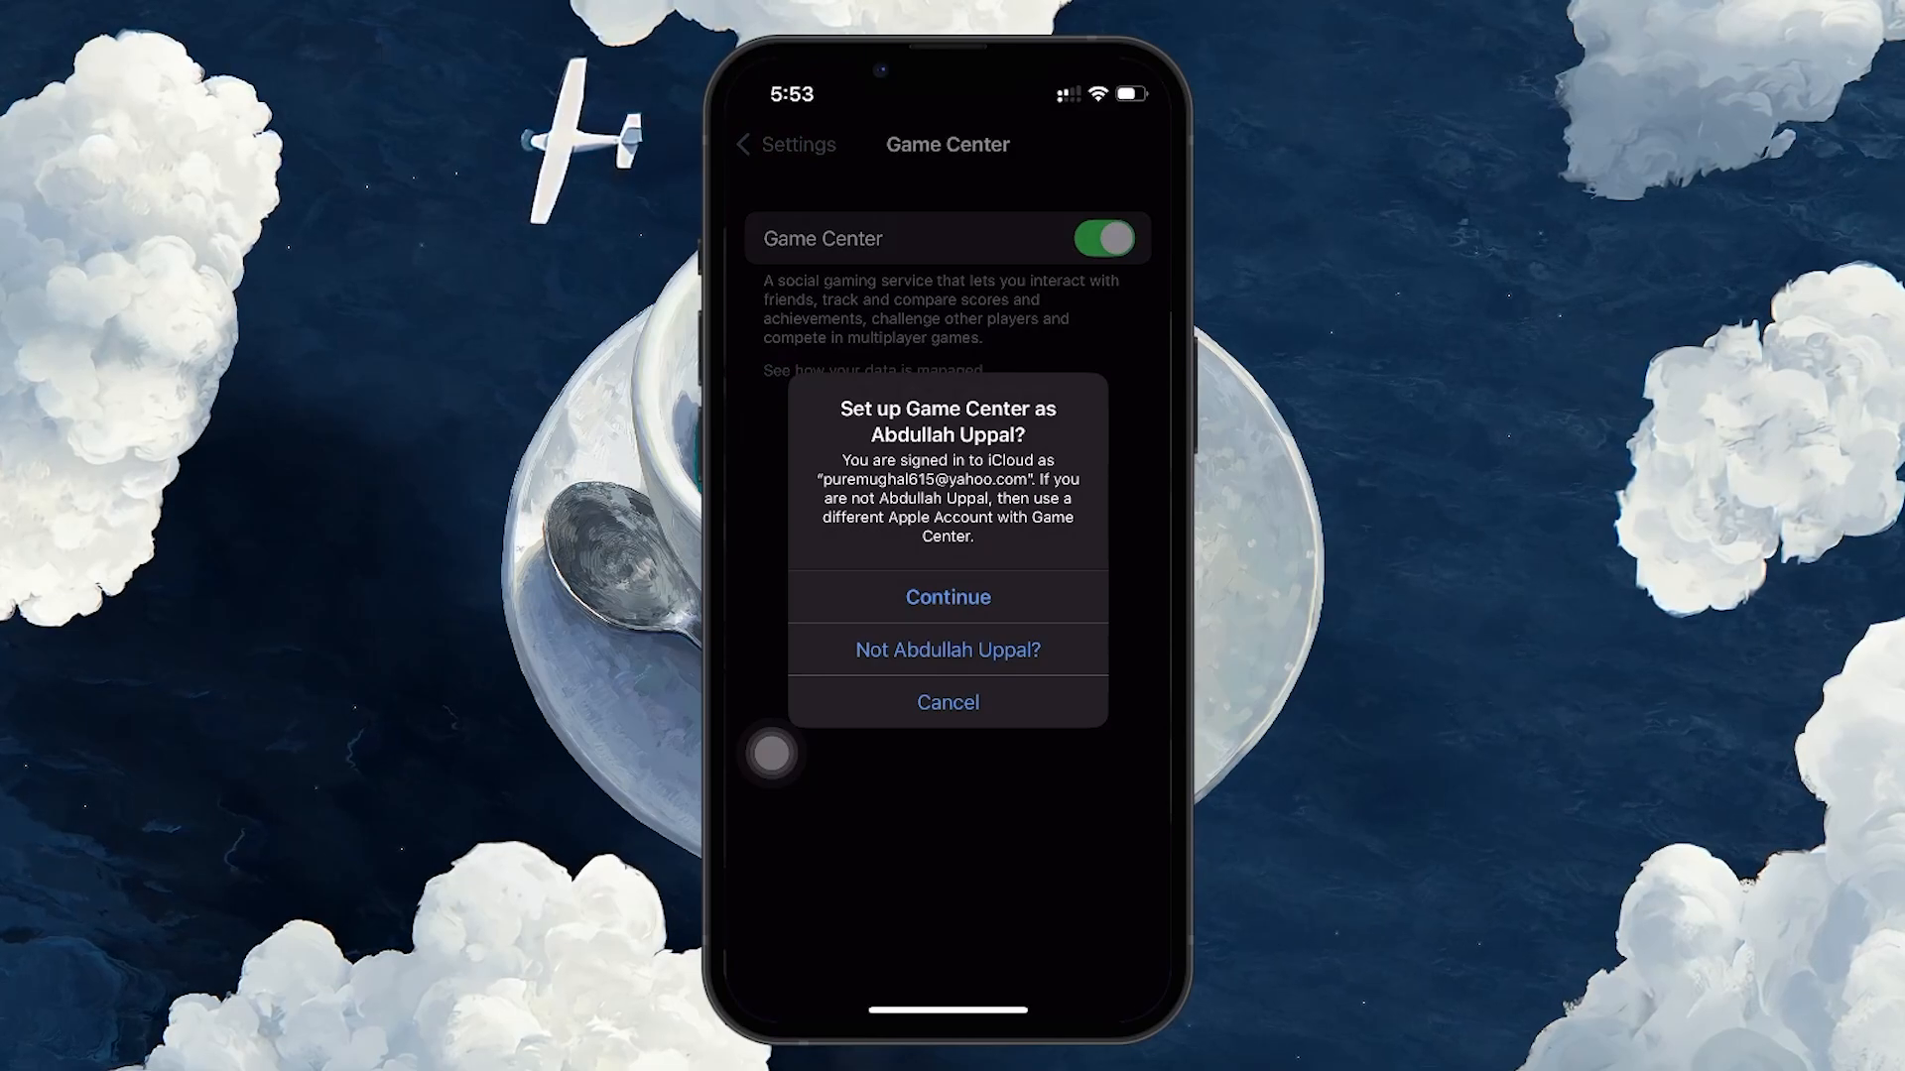
{"action": "left_click", "coordinate": [947, 651]}
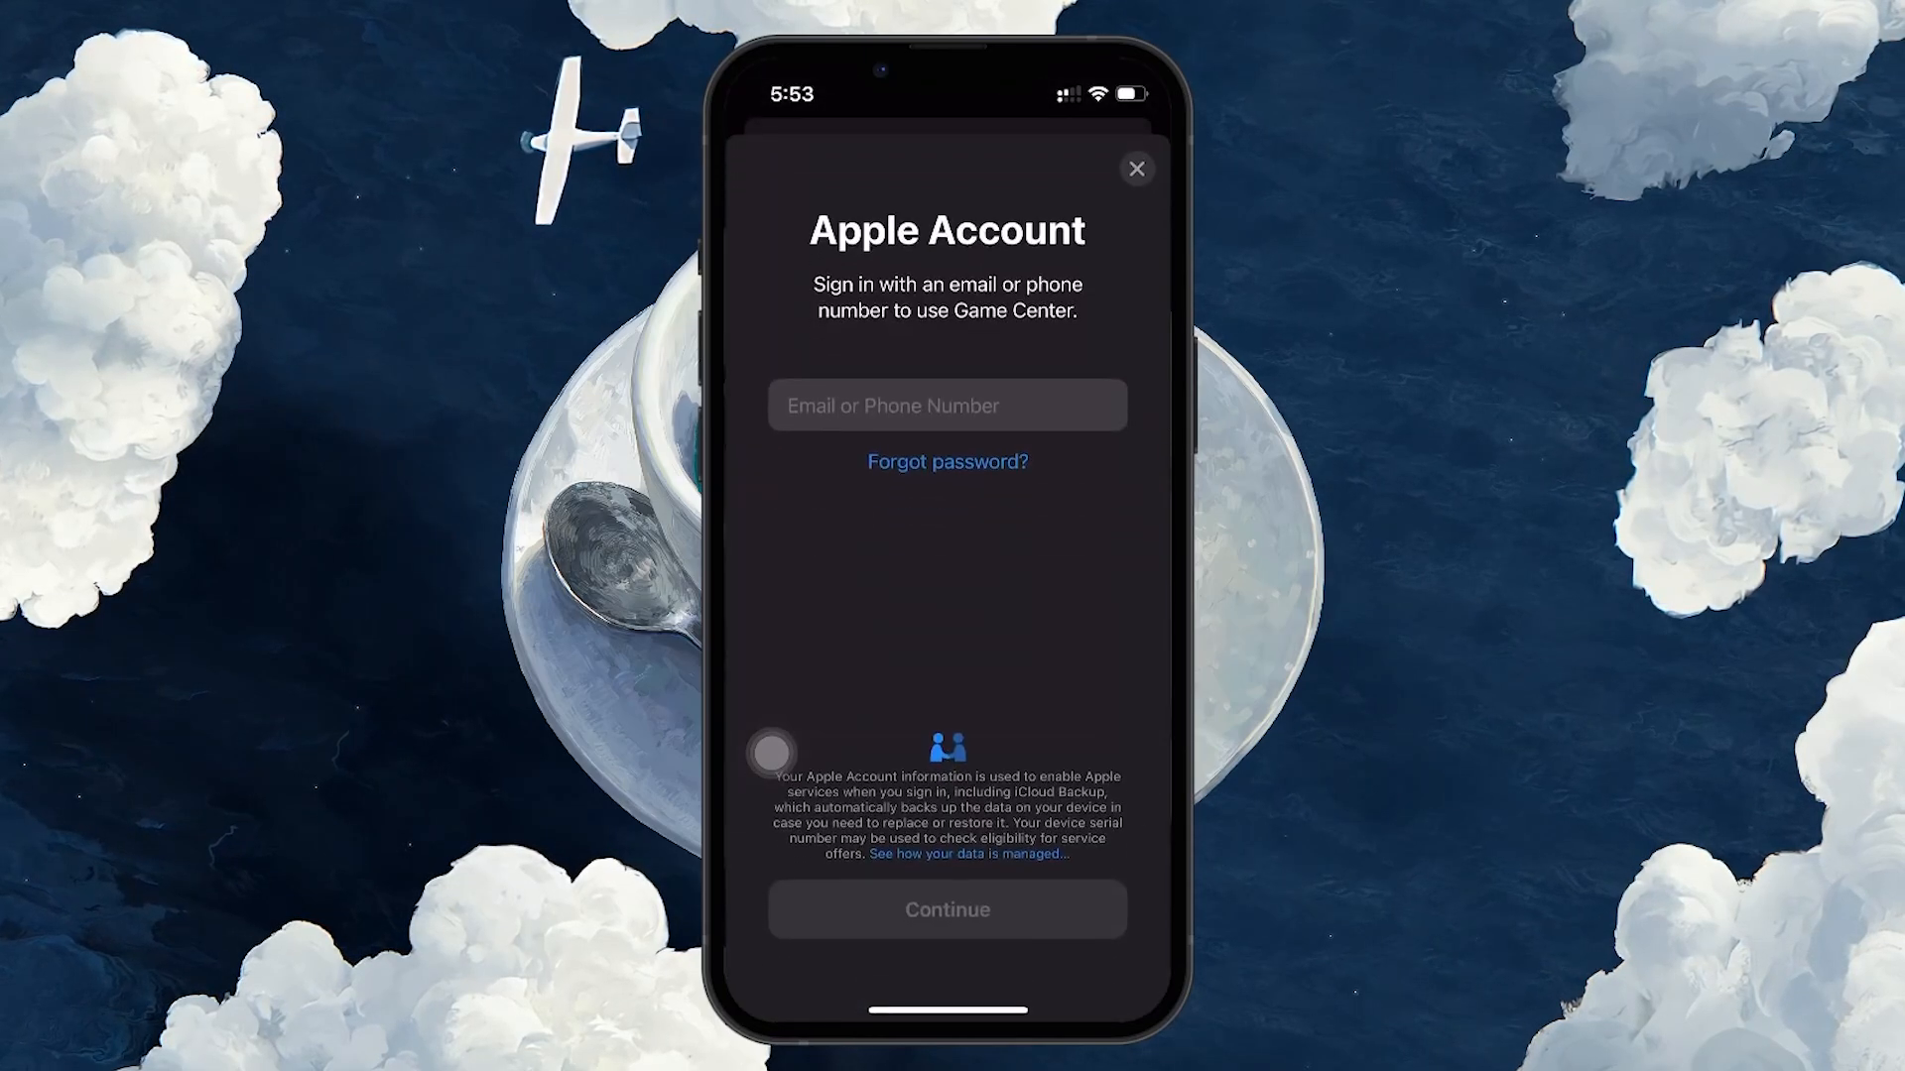
{"action": "left_click", "coordinate": [946, 404]}
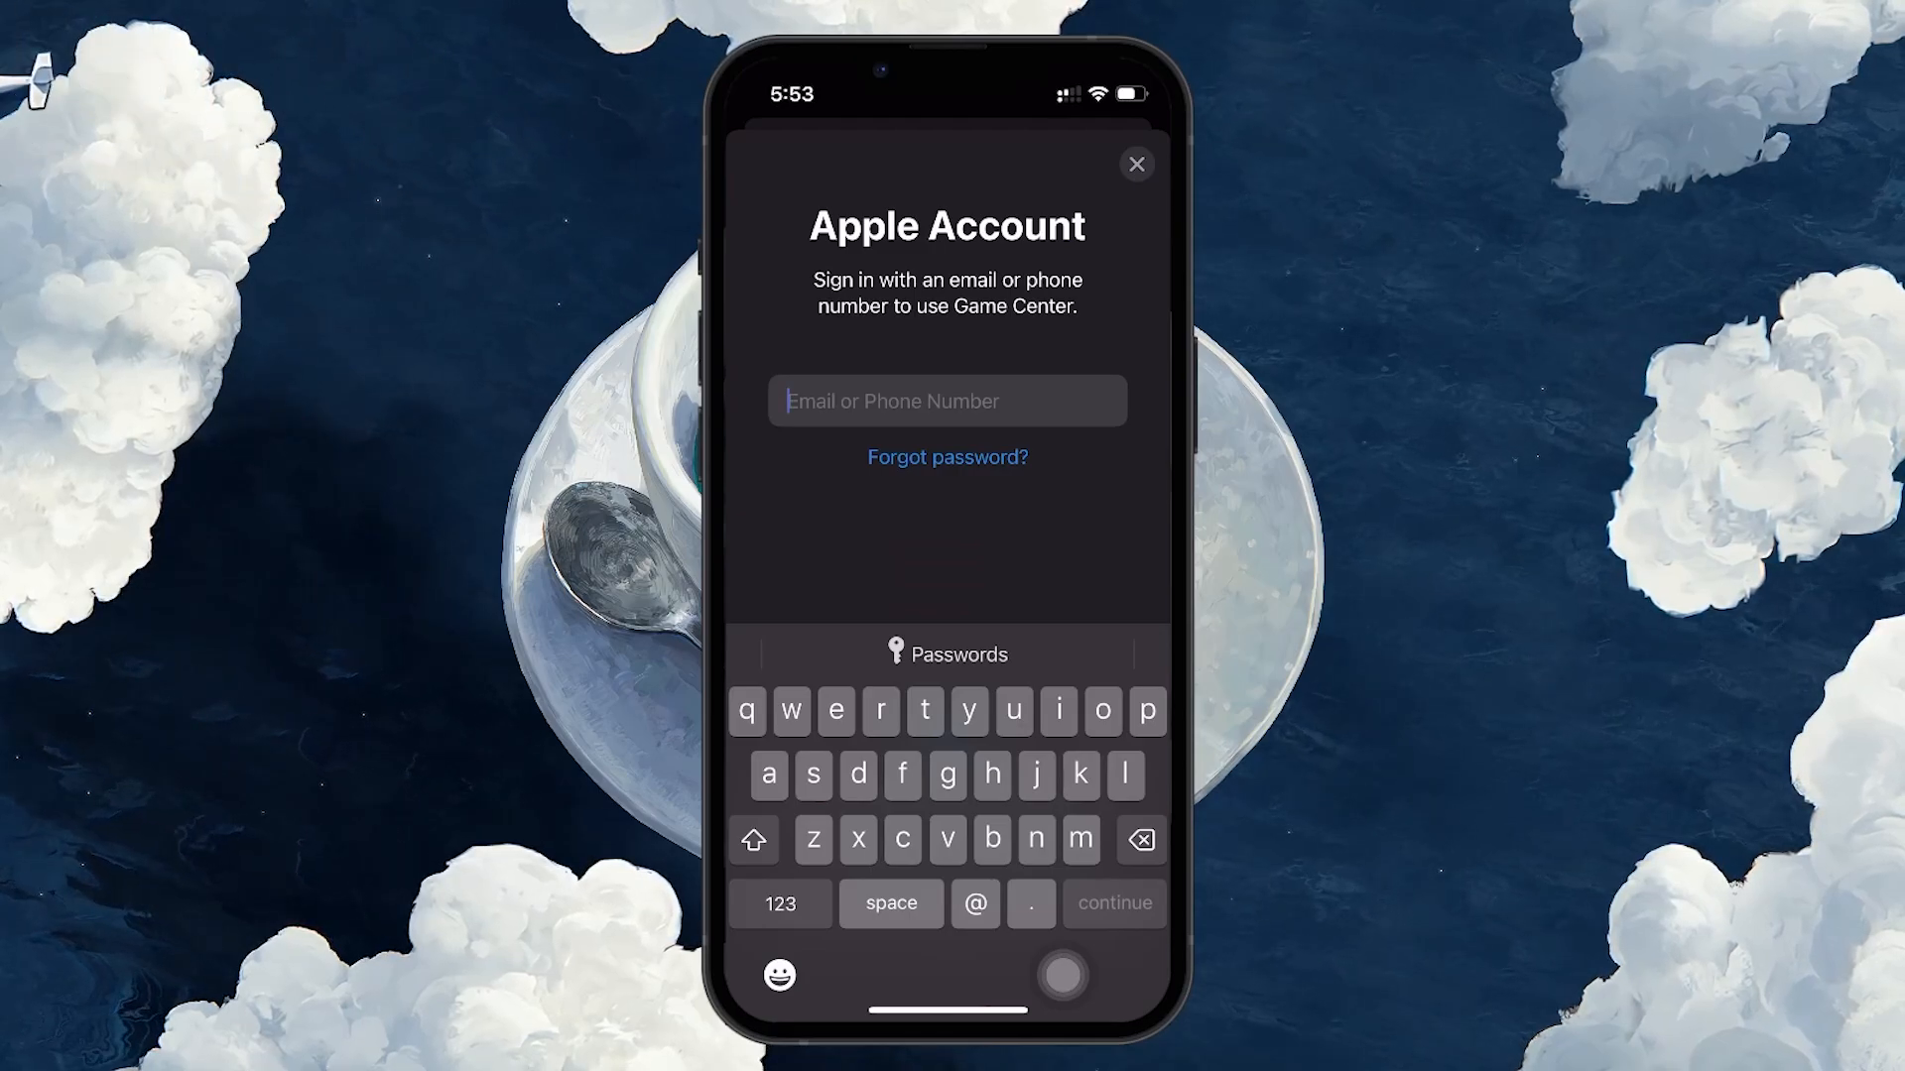
{"action": "left_click", "coordinate": [1134, 165]}
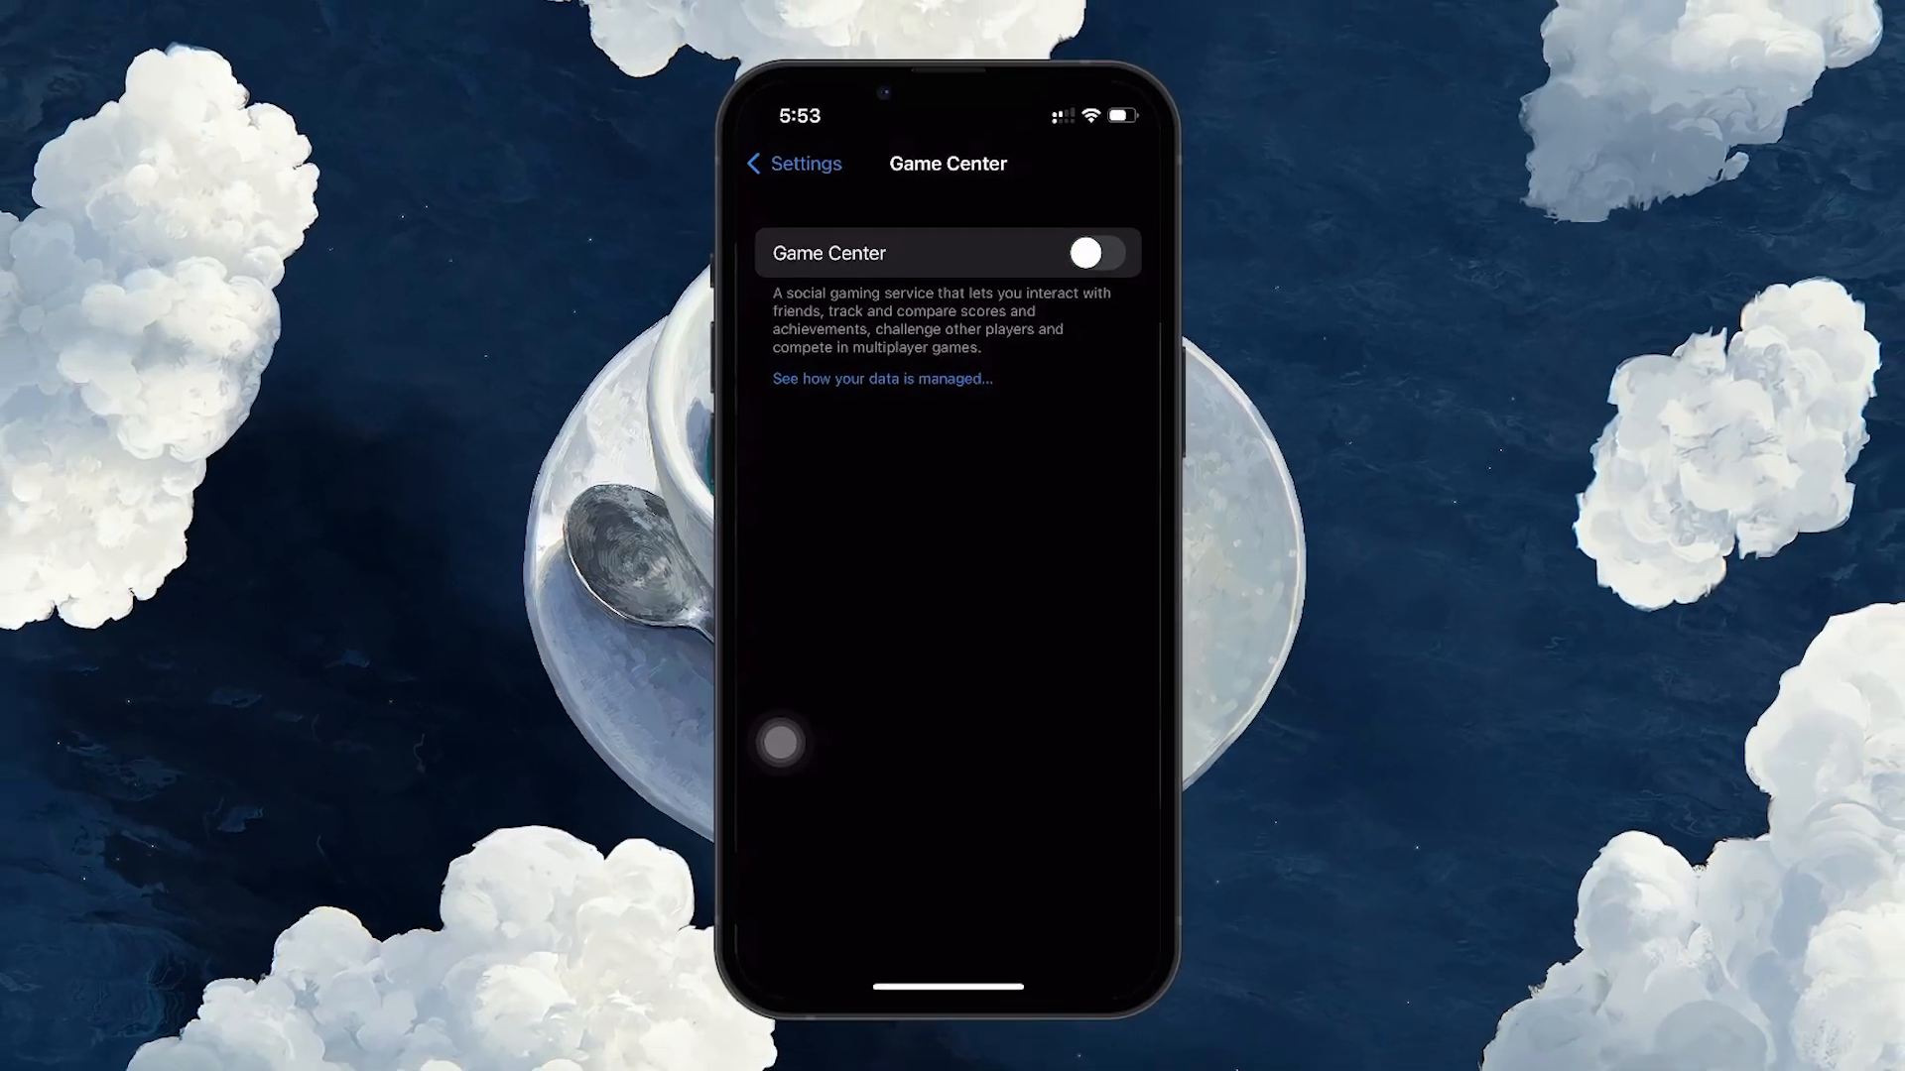